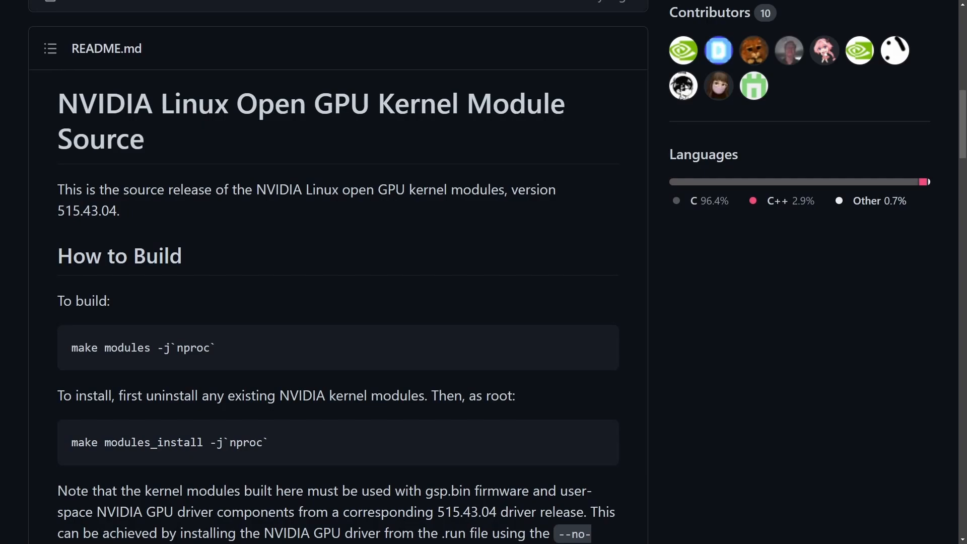
{"action": "mouse_move", "coordinate": [533, 225]}
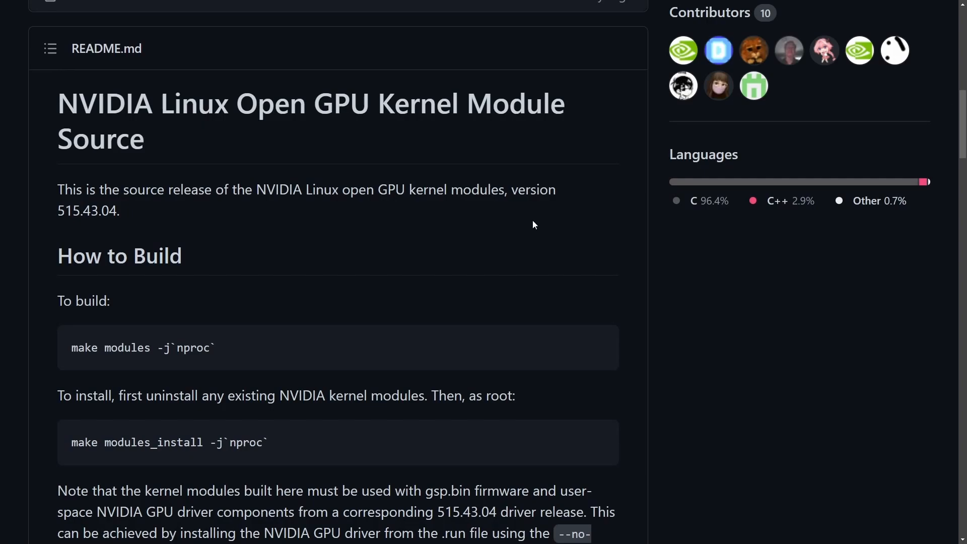
{"action": "mouse_move", "coordinate": [559, 283]}
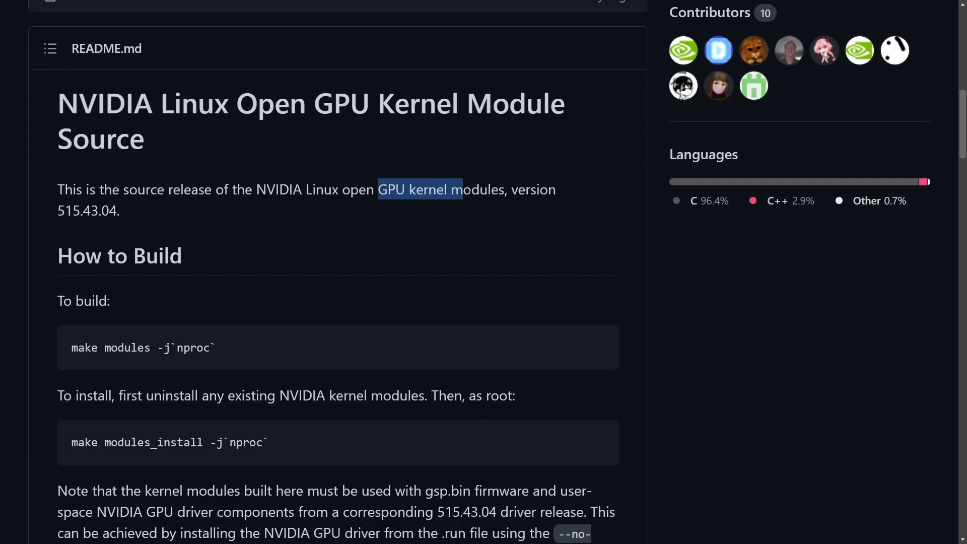
Scroll down the open-source GPU kernel modules post to its introductory paragraphs
{"action": "scroll", "scroll_direction": "down", "scroll_amount": 3}
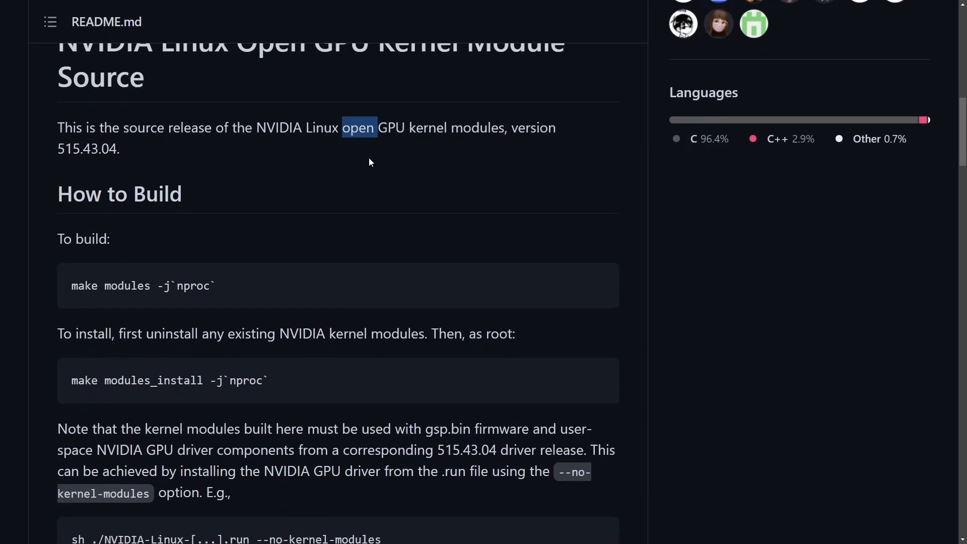
{"action": "scroll", "scroll_direction": "down", "scroll_amount": 3}
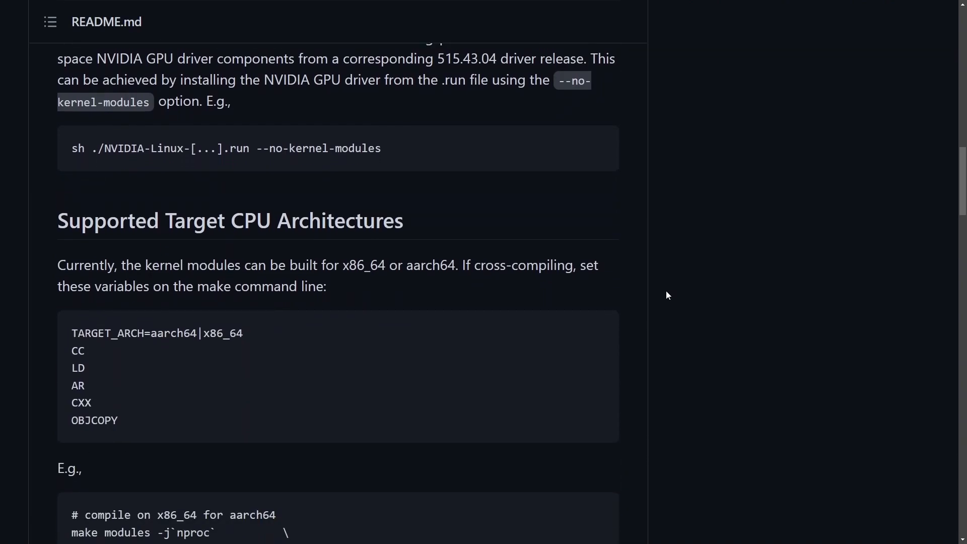
{"action": "scroll", "scroll_direction": "down", "scroll_amount": 3}
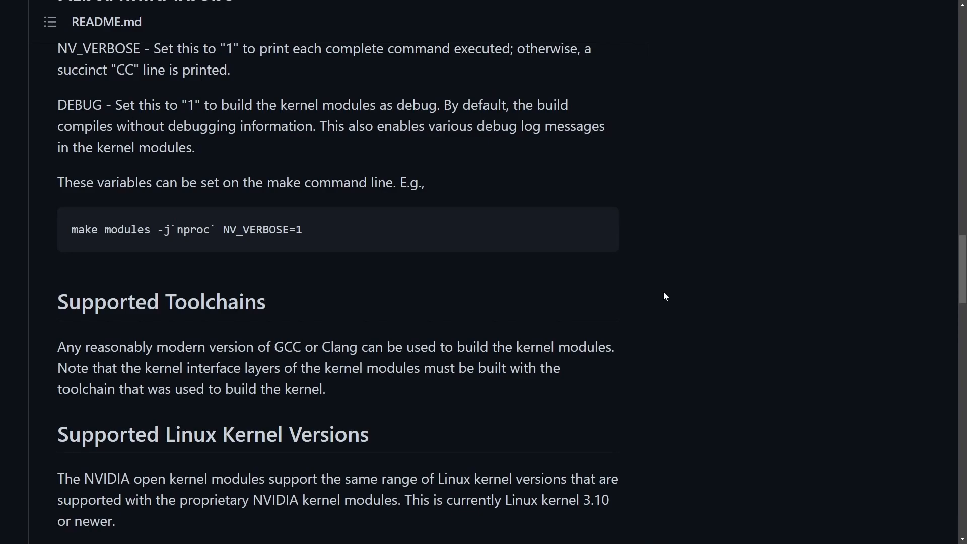
{"action": "mouse_move", "coordinate": [726, 291]}
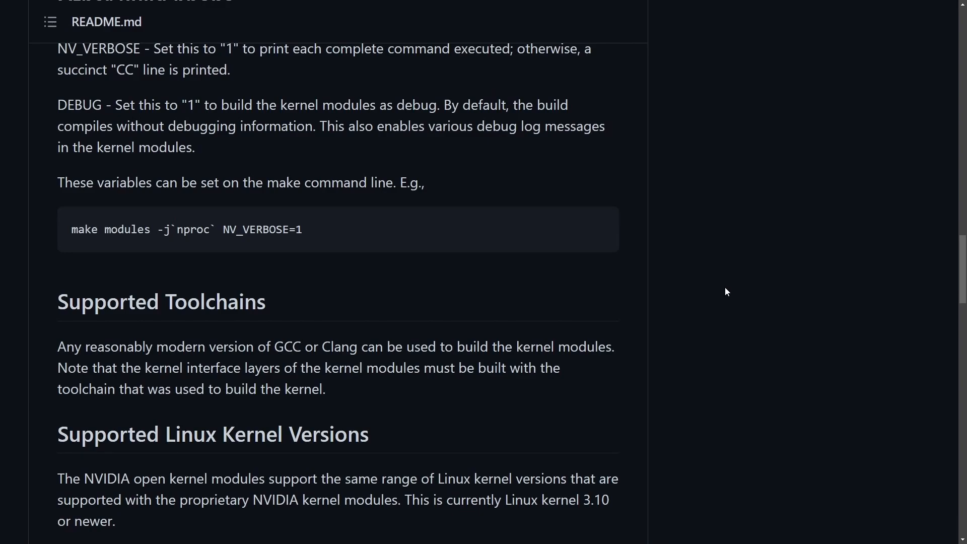
{"action": "mouse_move", "coordinate": [709, 308]}
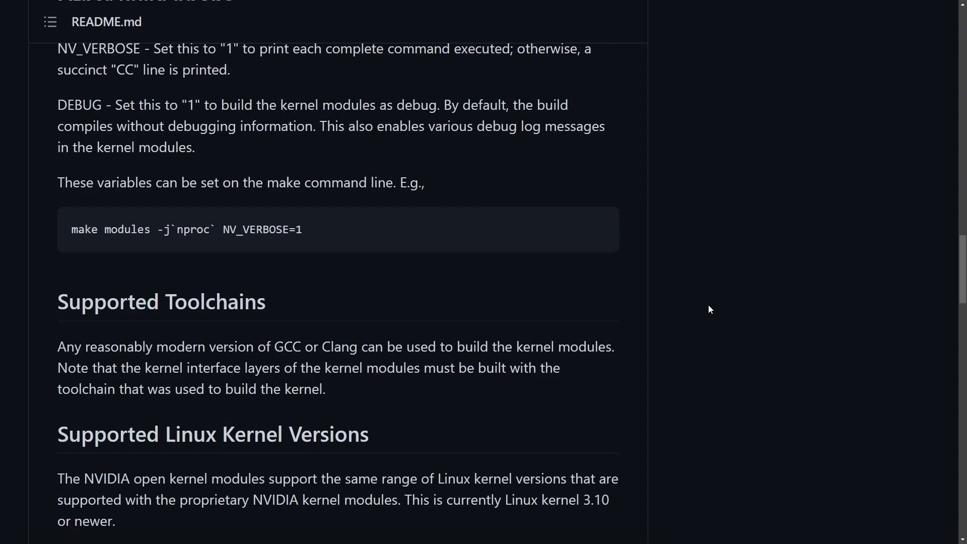
{"action": "mouse_move", "coordinate": [715, 305]}
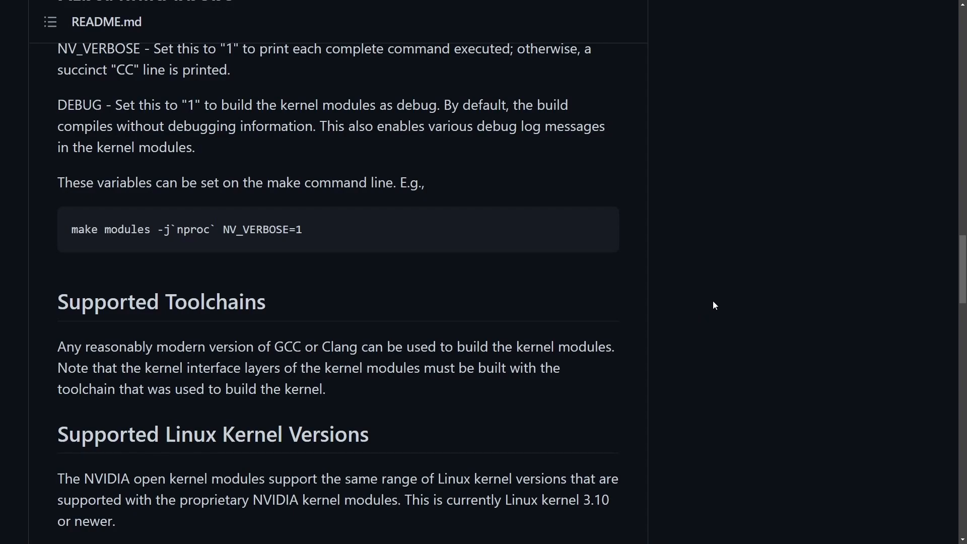
{"action": "scroll", "scroll_direction": "down", "scroll_amount": 3}
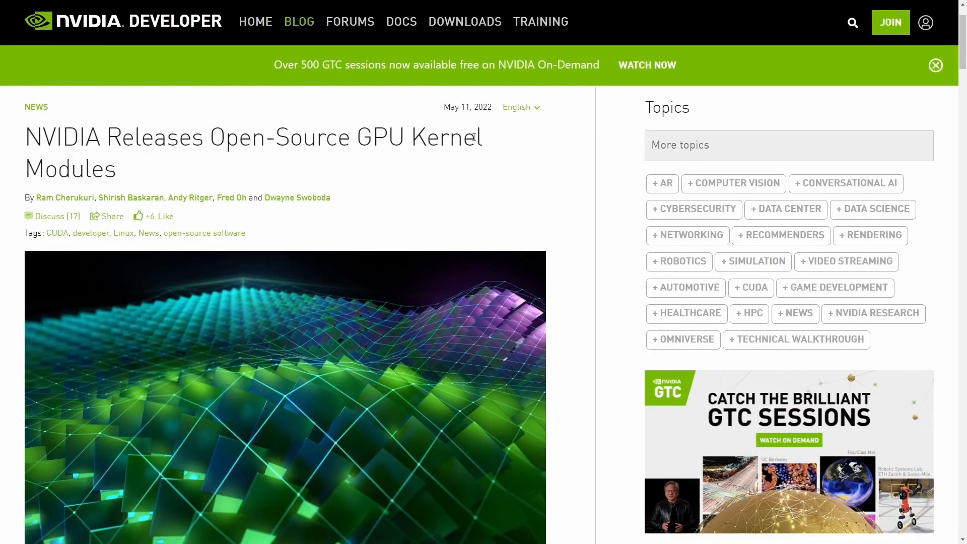
{"action": "double_click", "coordinate": [58, 137]}
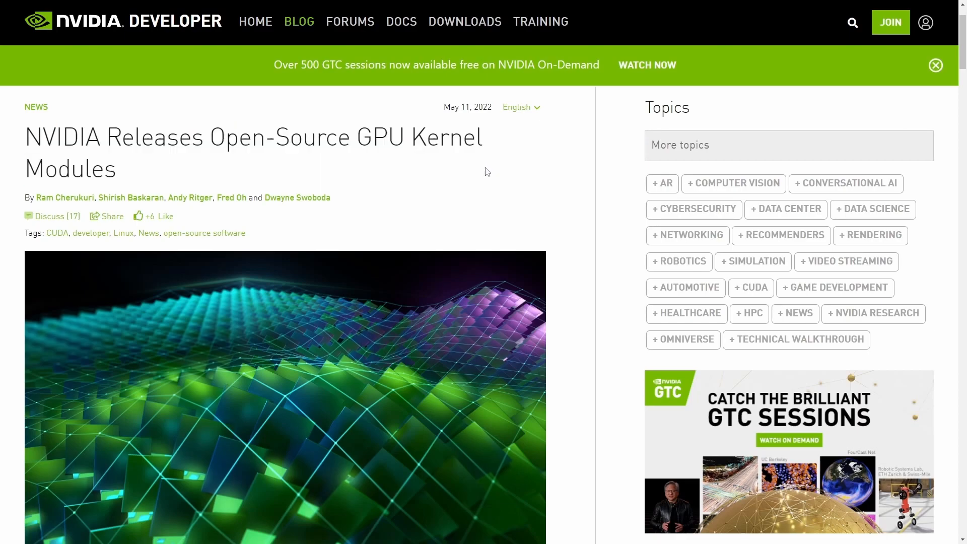
{"action": "scroll", "scroll_direction": "down", "scroll_amount": 3}
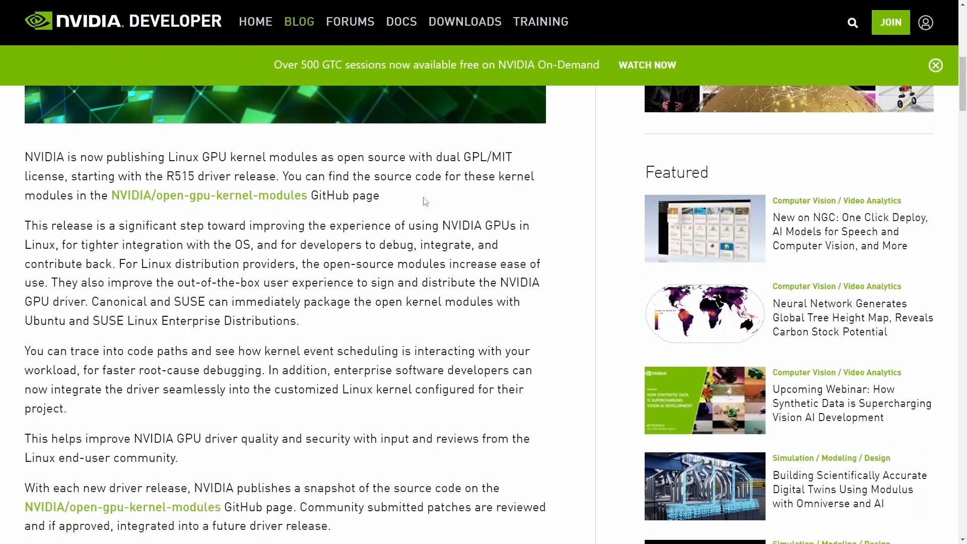
{"action": "scroll", "scroll_direction": "down", "scroll_amount": 3}
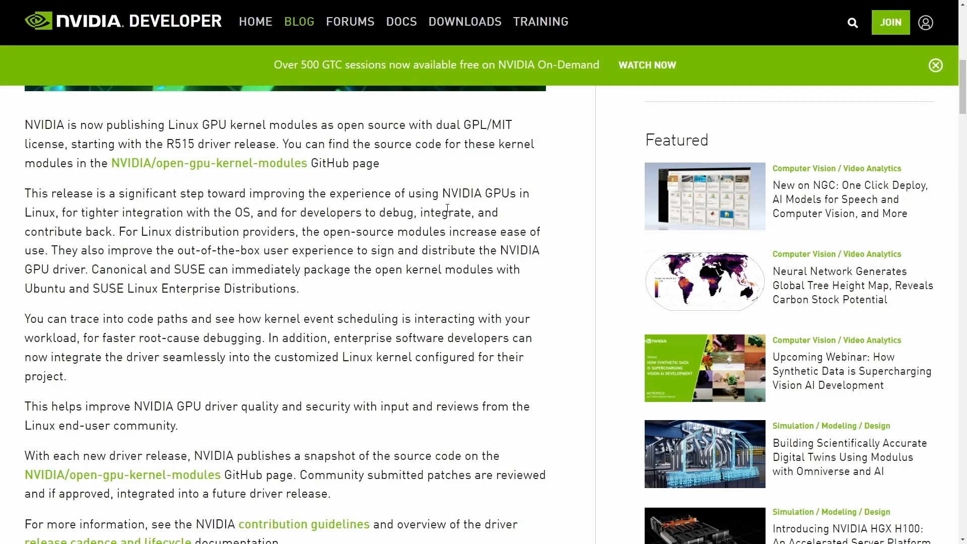
{"action": "mouse_move", "coordinate": [410, 341]}
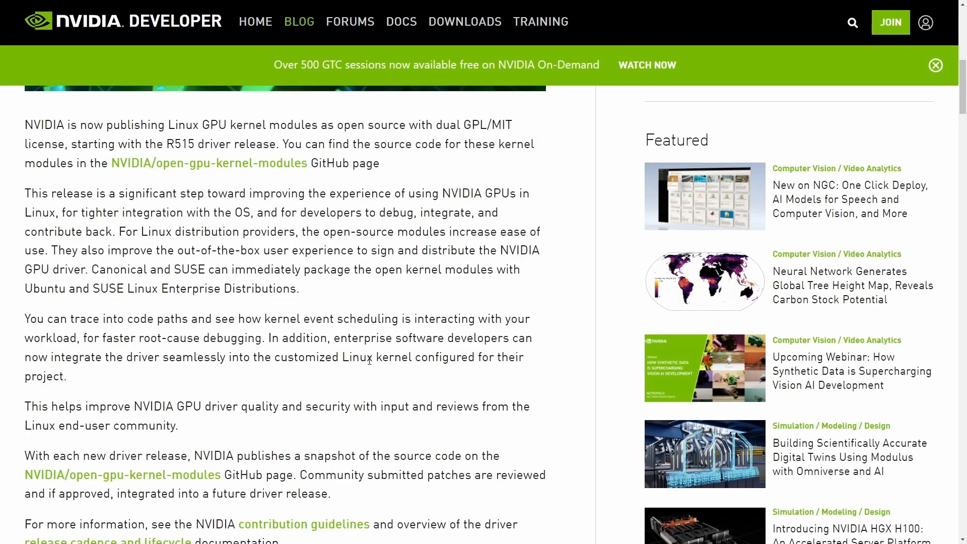
{"action": "mouse_move", "coordinate": [319, 375]}
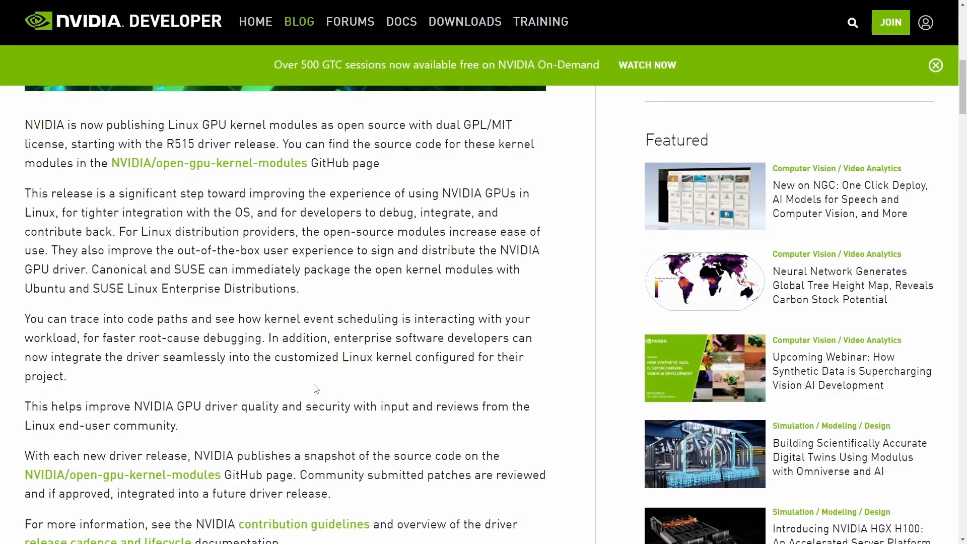
{"action": "mouse_move", "coordinate": [320, 423]}
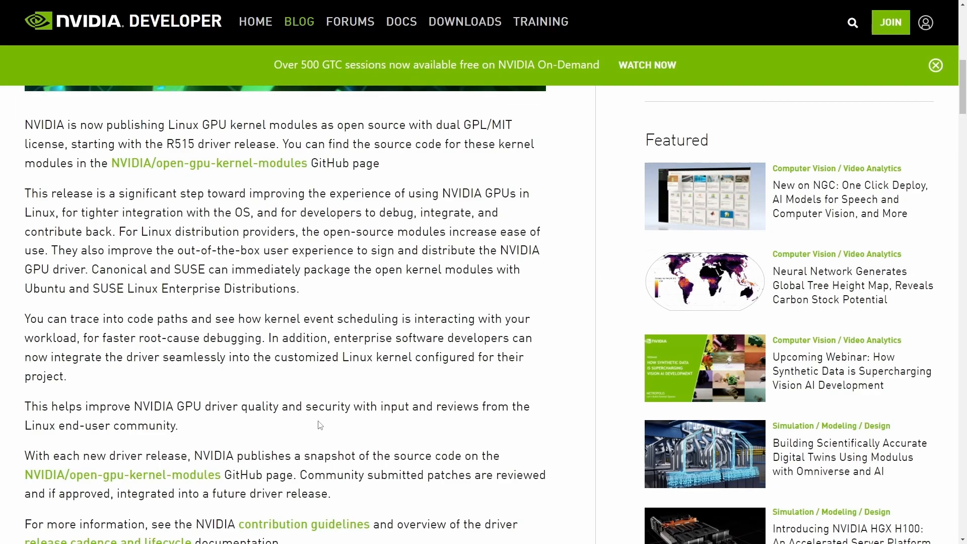
{"action": "mouse_move", "coordinate": [619, 421]}
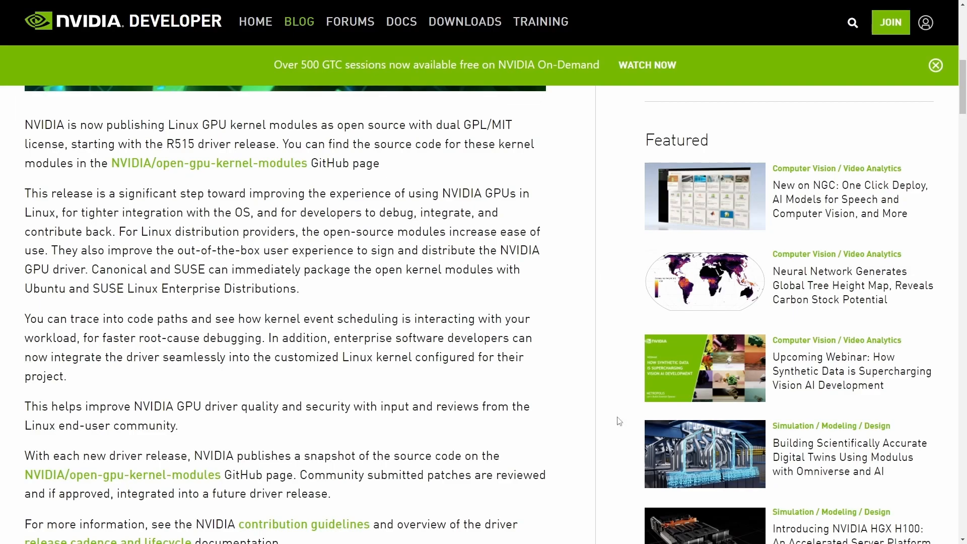
{"action": "mouse_move", "coordinate": [20, 126]}
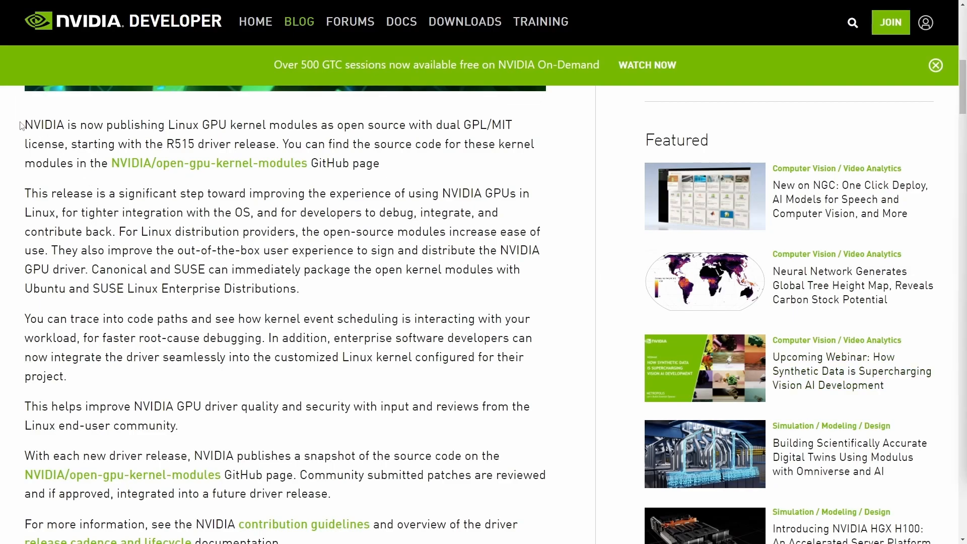
Highlight the dual GPL/MIT licensing sentence, then clear the licensing and GitHub source highlights
{"action": "left_click_drag", "start_coordinate": [24, 124], "coordinate": [373, 144]}
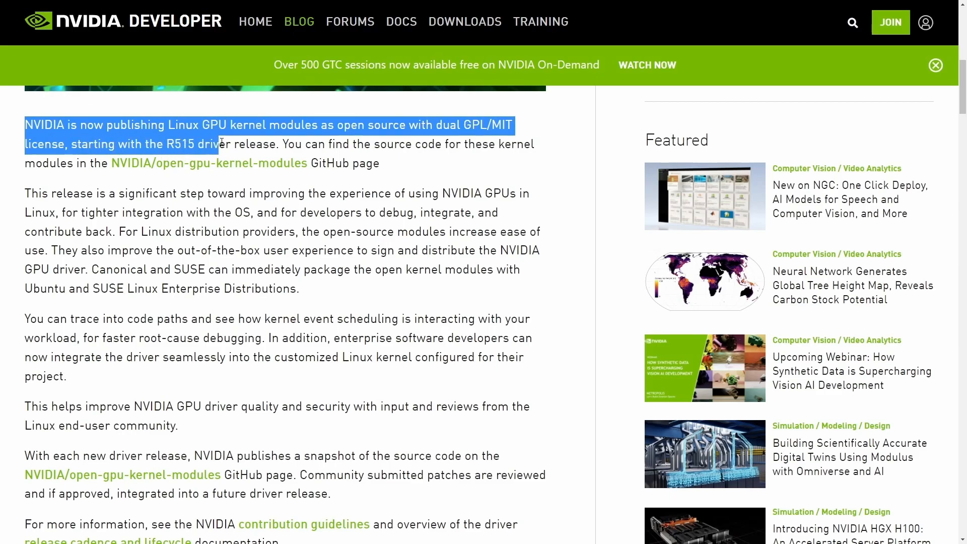
{"action": "left_click", "coordinate": [431, 163]}
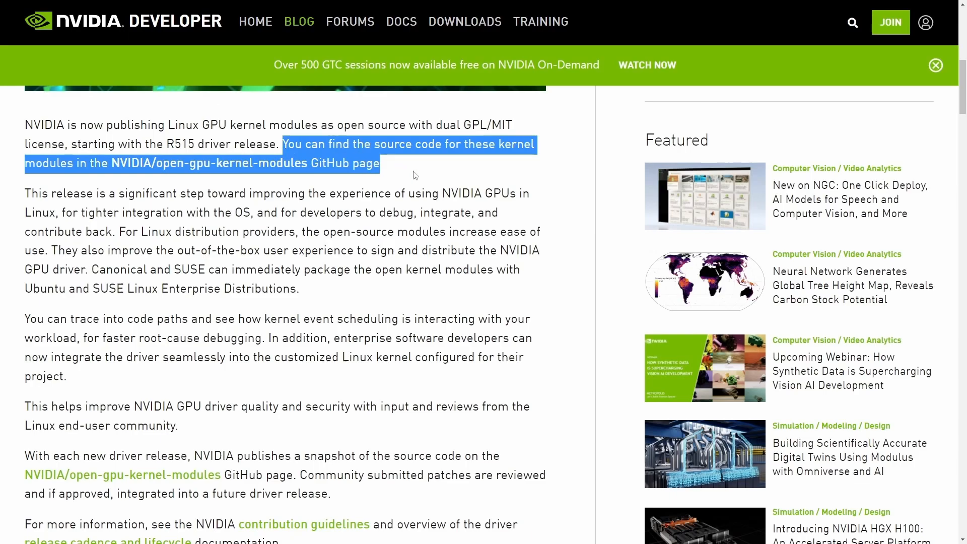
{"action": "left_click", "coordinate": [413, 175]}
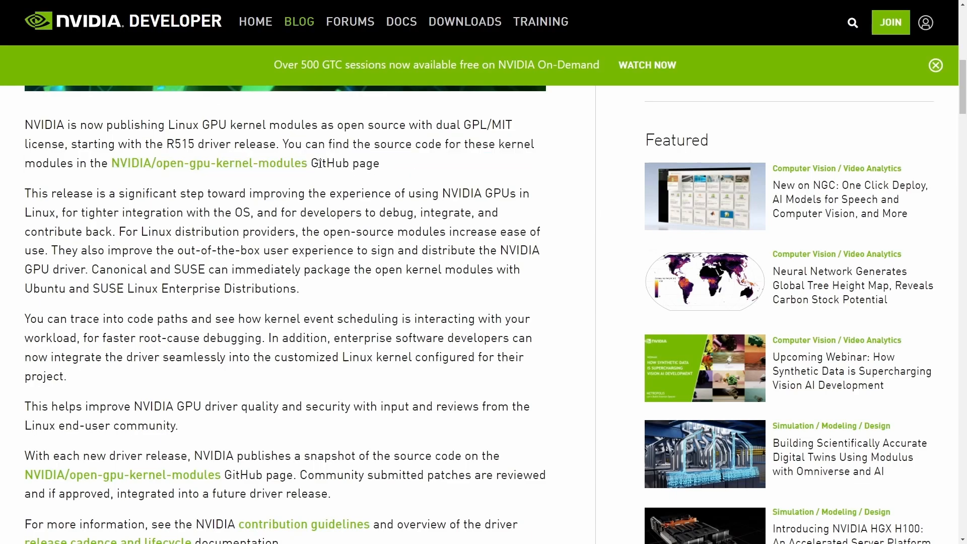
{"action": "scroll", "scroll_direction": "down", "scroll_amount": 3}
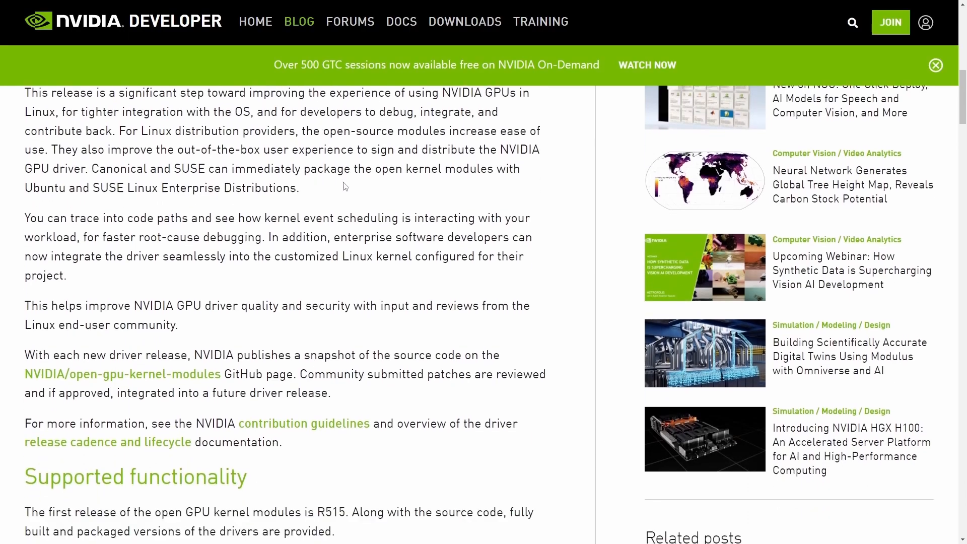
{"action": "mouse_move", "coordinate": [356, 212]}
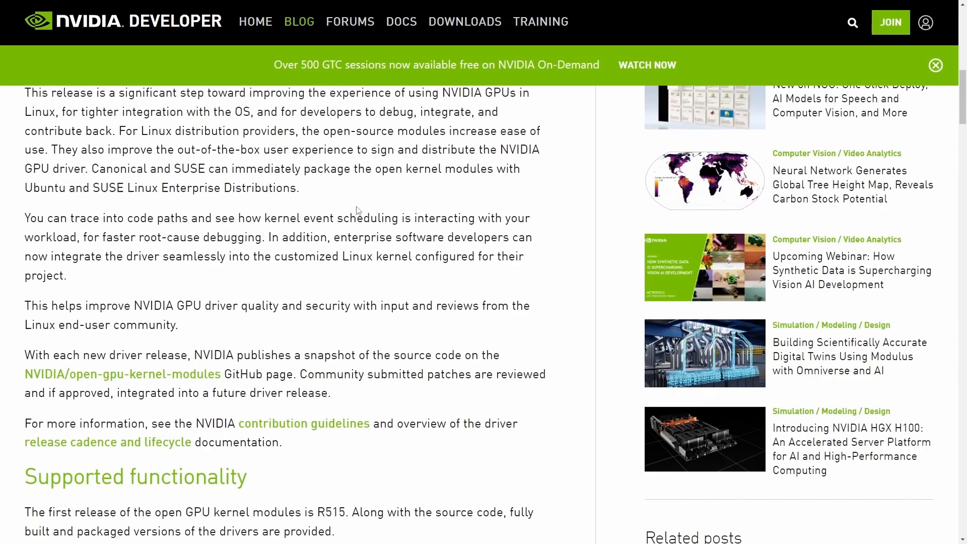
{"action": "scroll", "scroll_direction": "down", "scroll_amount": 3}
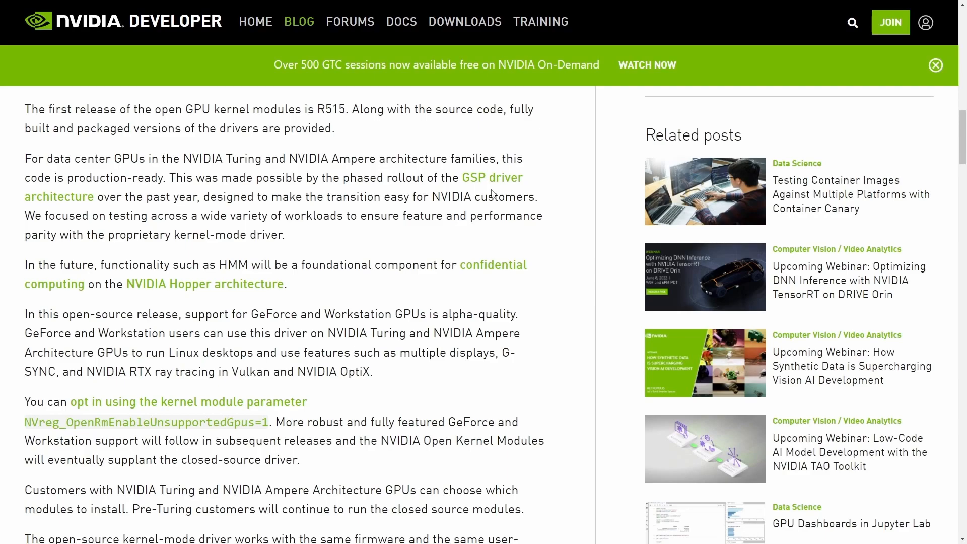
{"action": "mouse_move", "coordinate": [261, 250]}
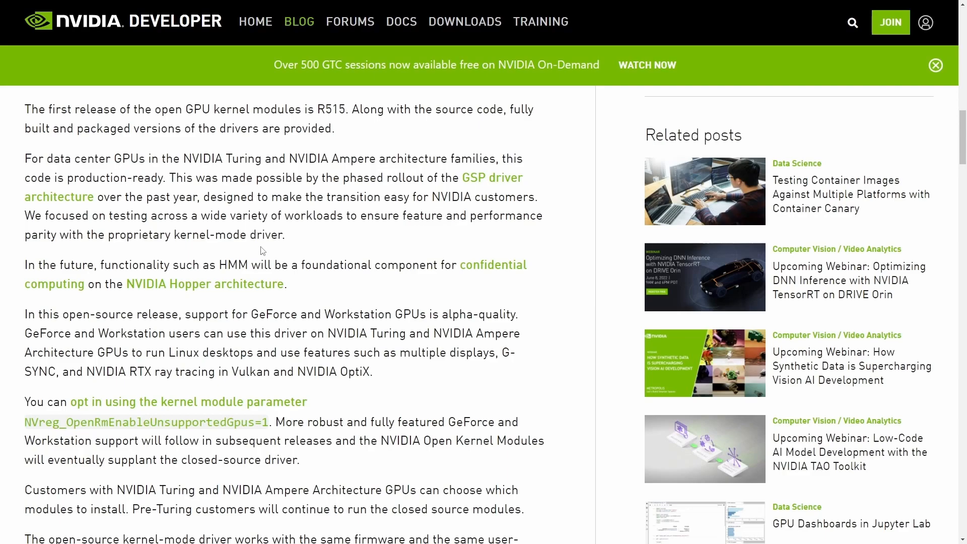
{"action": "mouse_move", "coordinate": [264, 266]}
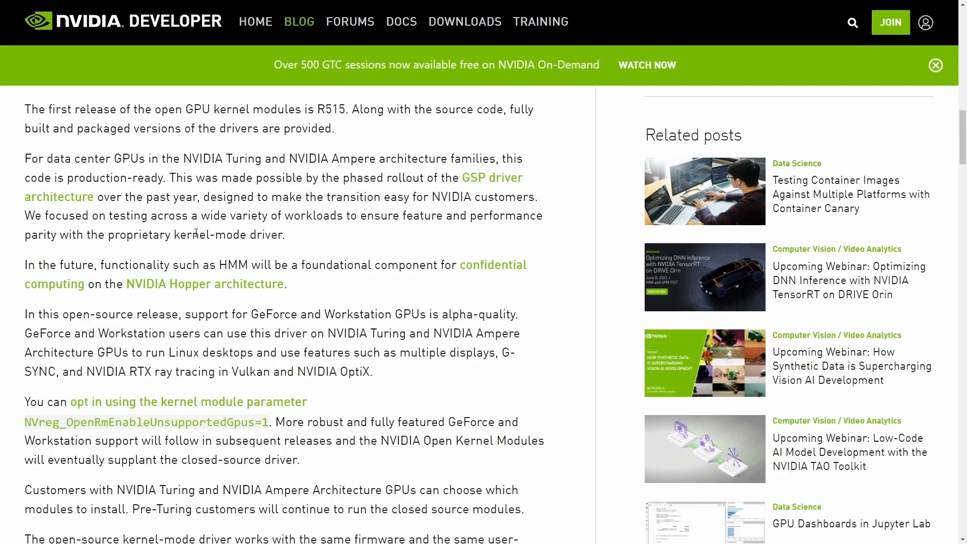
{"action": "mouse_move", "coordinate": [206, 248]}
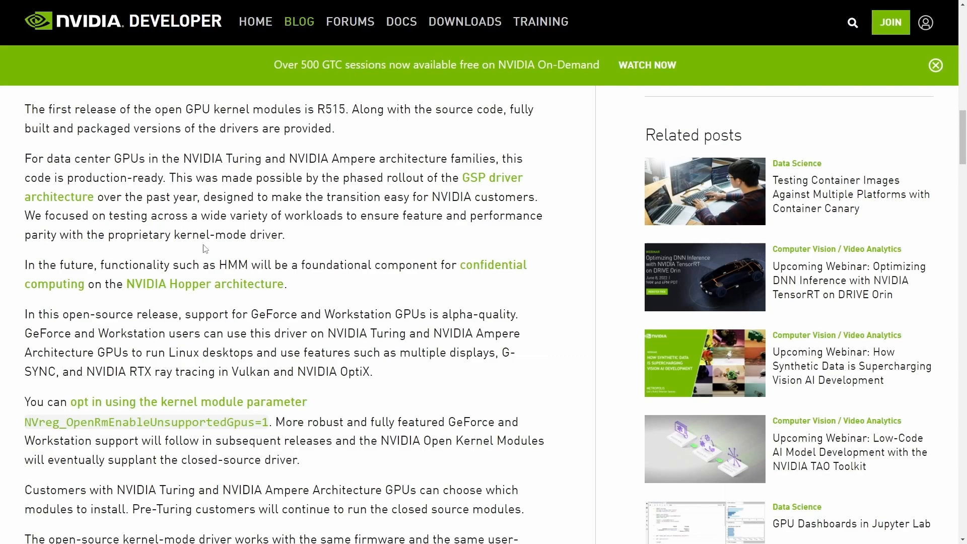
{"action": "mouse_move", "coordinate": [310, 214]}
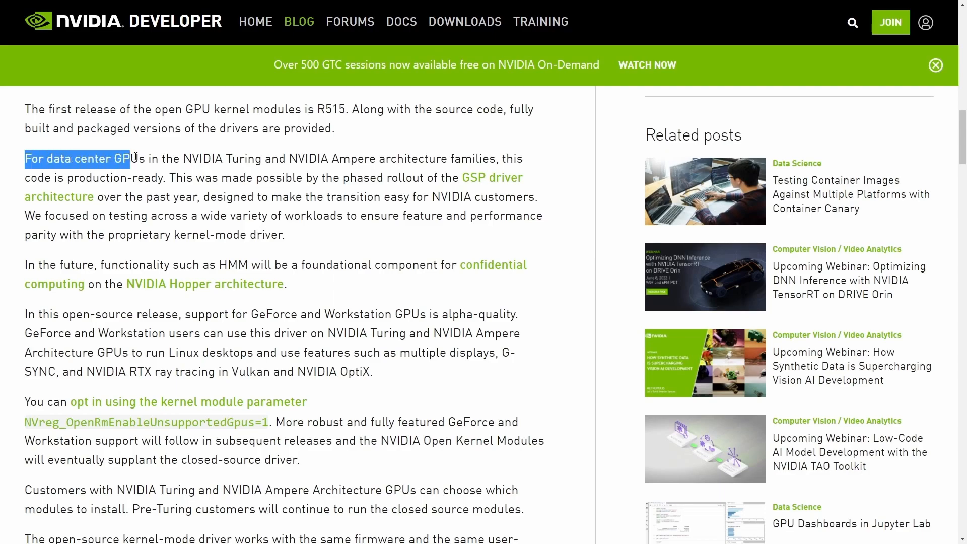
{"action": "left_click_drag", "start_coordinate": [129, 158], "coordinate": [327, 159]}
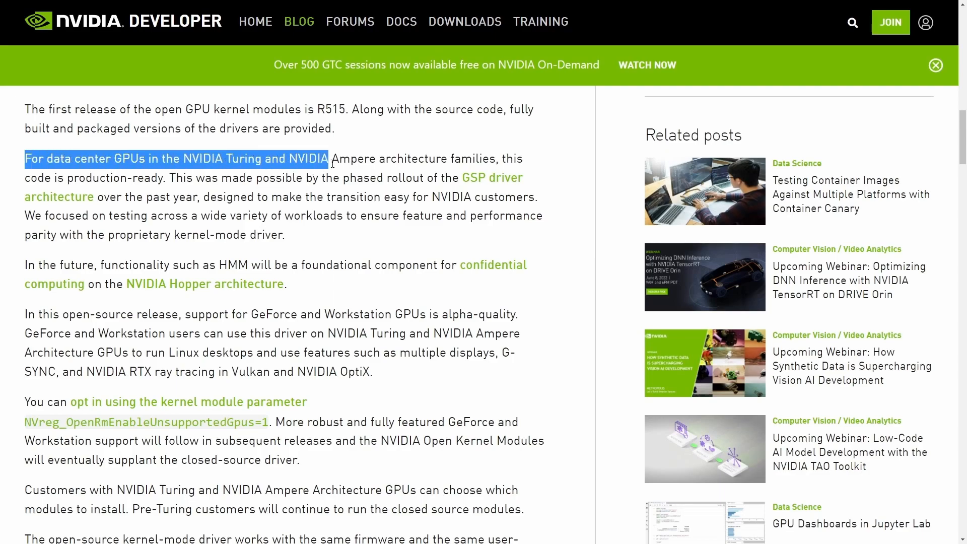
{"action": "left_click_drag", "start_coordinate": [330, 159], "coordinate": [376, 158]}
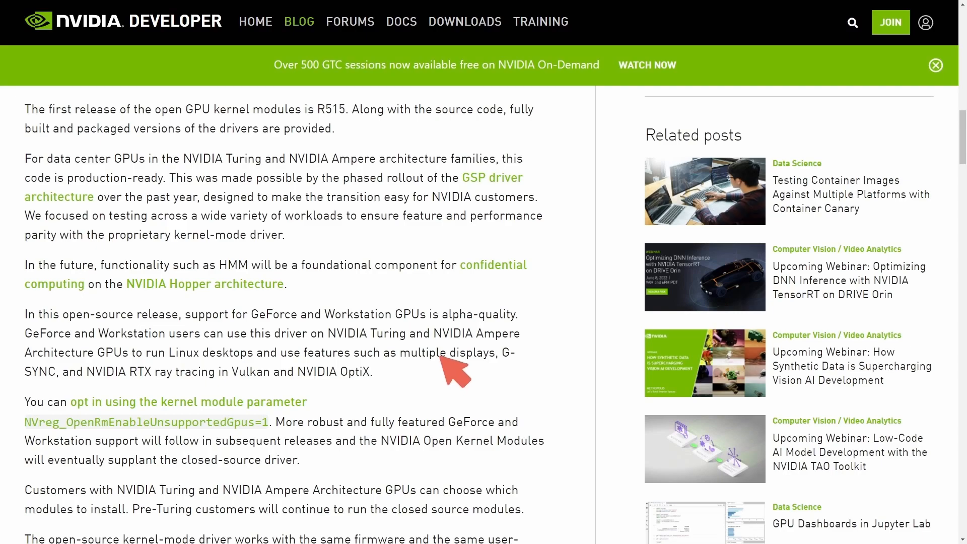
{"action": "mouse_move", "coordinate": [49, 185]}
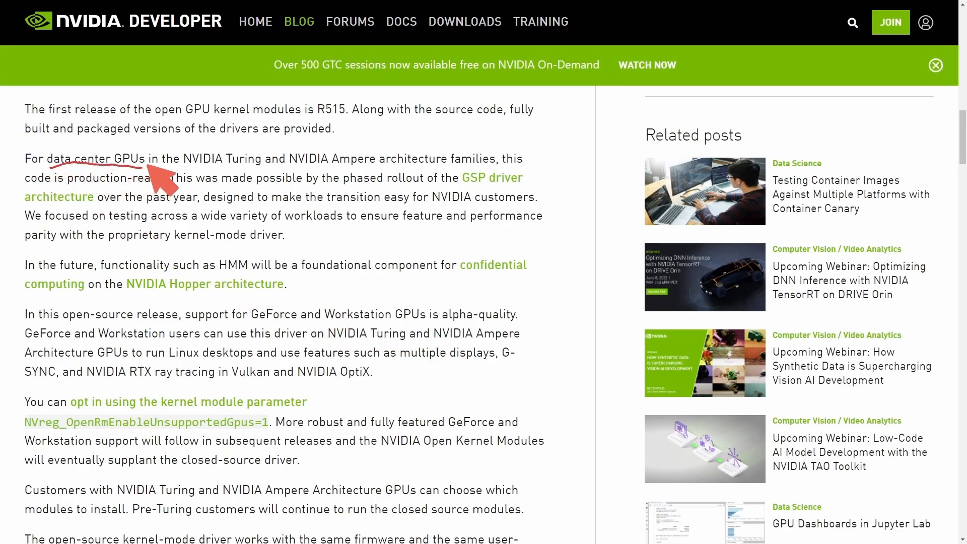
{"action": "mouse_move", "coordinate": [165, 148]}
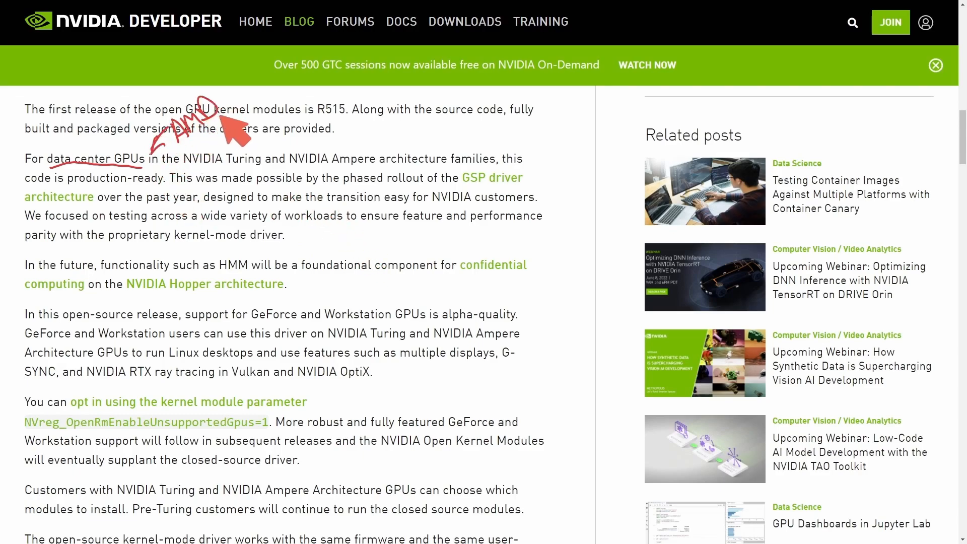
{"action": "mouse_move", "coordinate": [435, 139]}
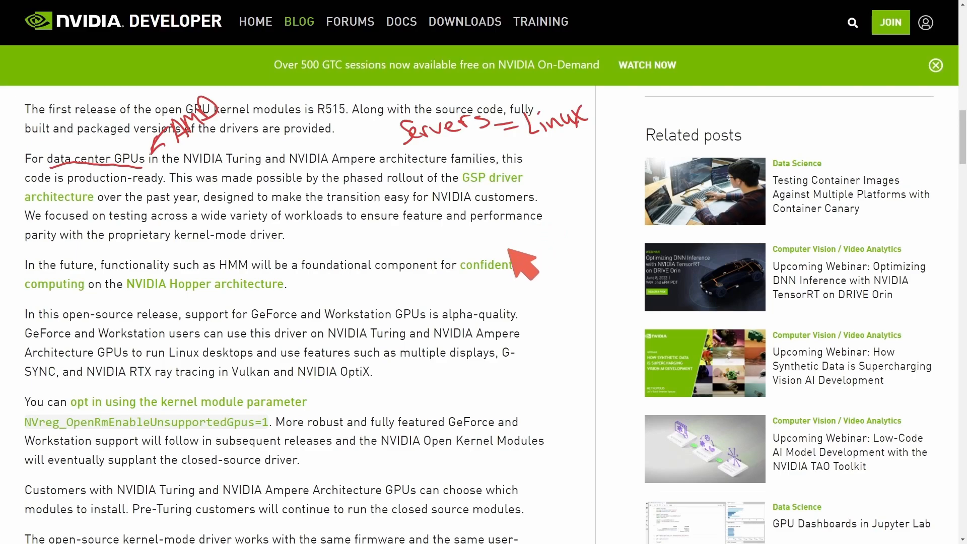
{"action": "mouse_move", "coordinate": [574, 188]}
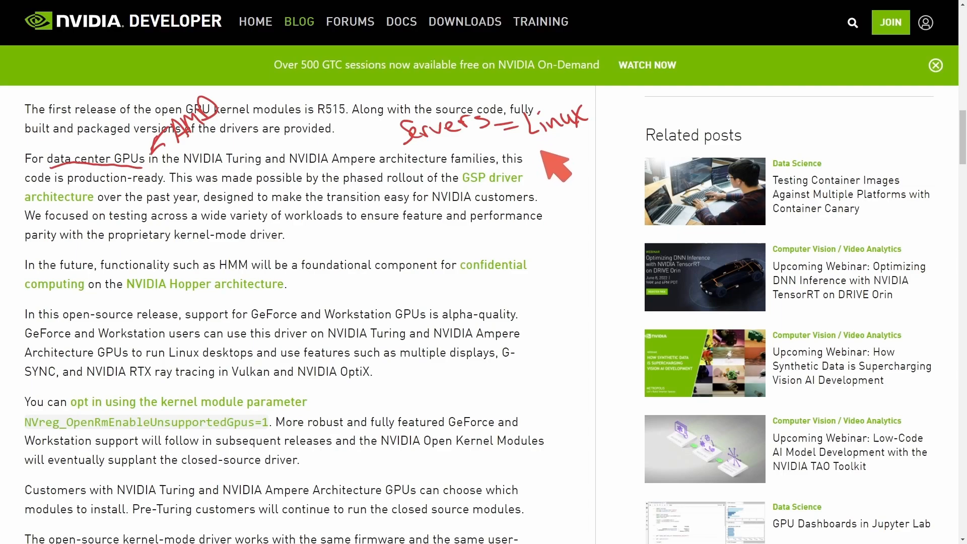
{"action": "mouse_move", "coordinate": [385, 225]}
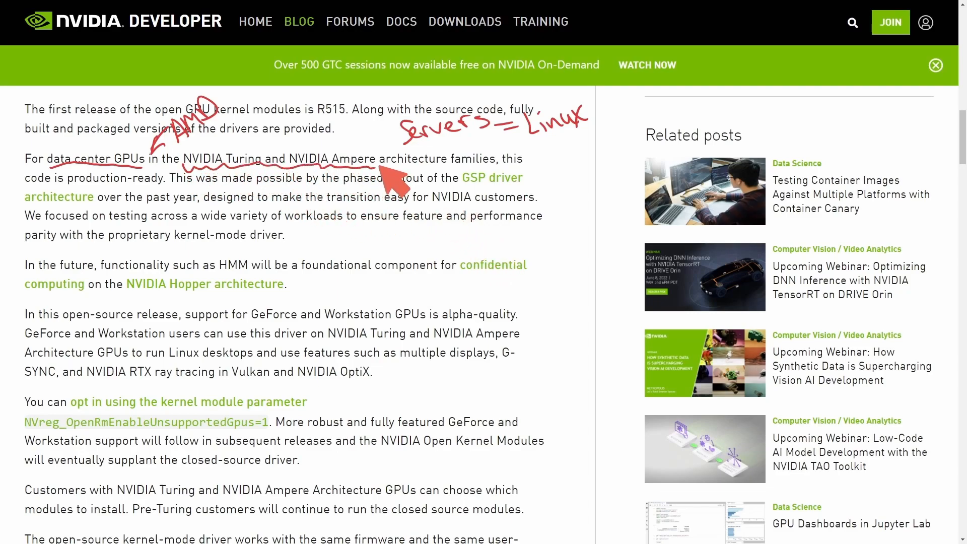
{"action": "mouse_move", "coordinate": [450, 216]}
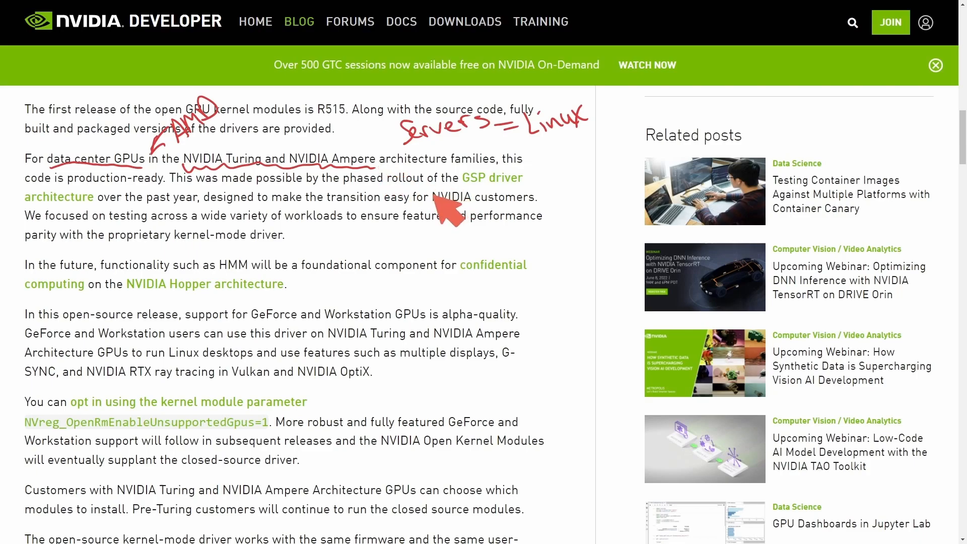
{"action": "mouse_move", "coordinate": [436, 253]}
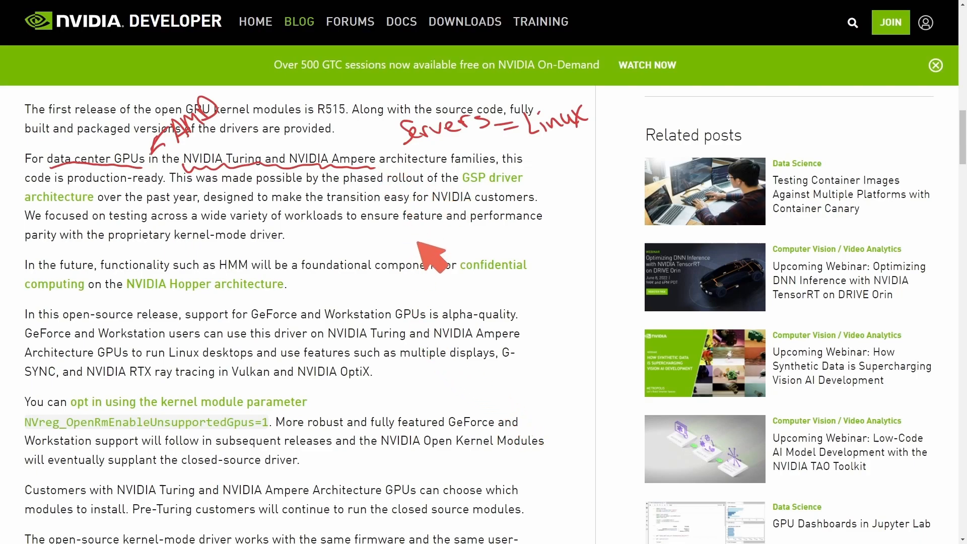
{"action": "mouse_move", "coordinate": [410, 240]}
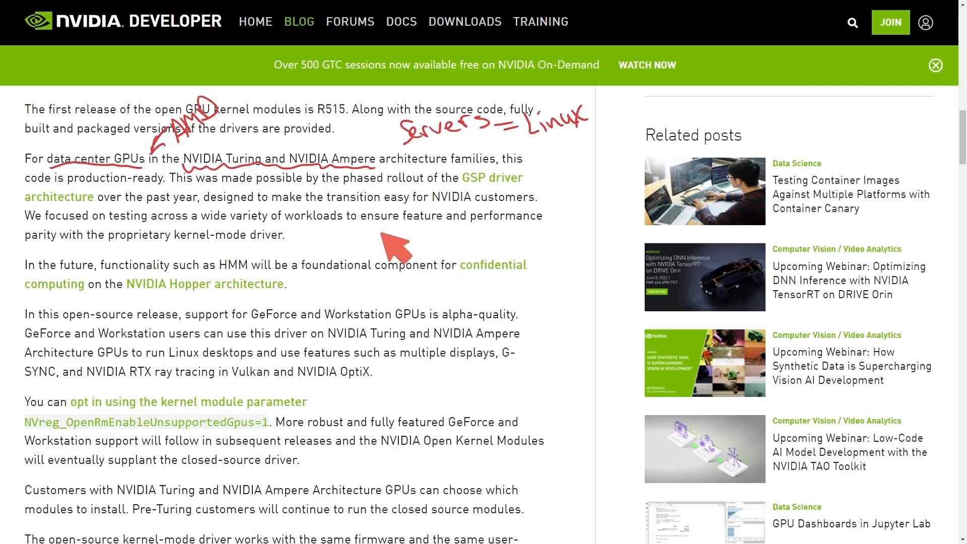
{"action": "mouse_move", "coordinate": [404, 250]}
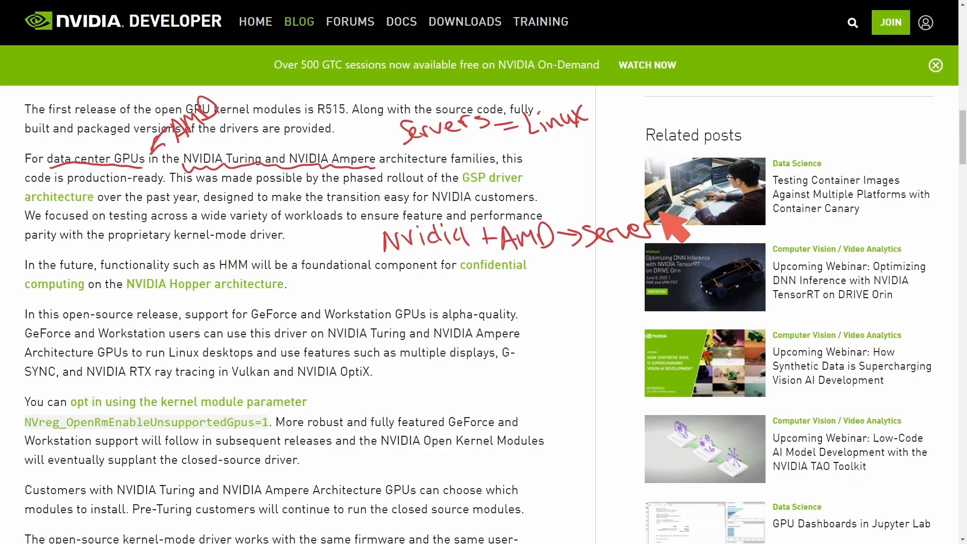
{"action": "mouse_move", "coordinate": [715, 219]}
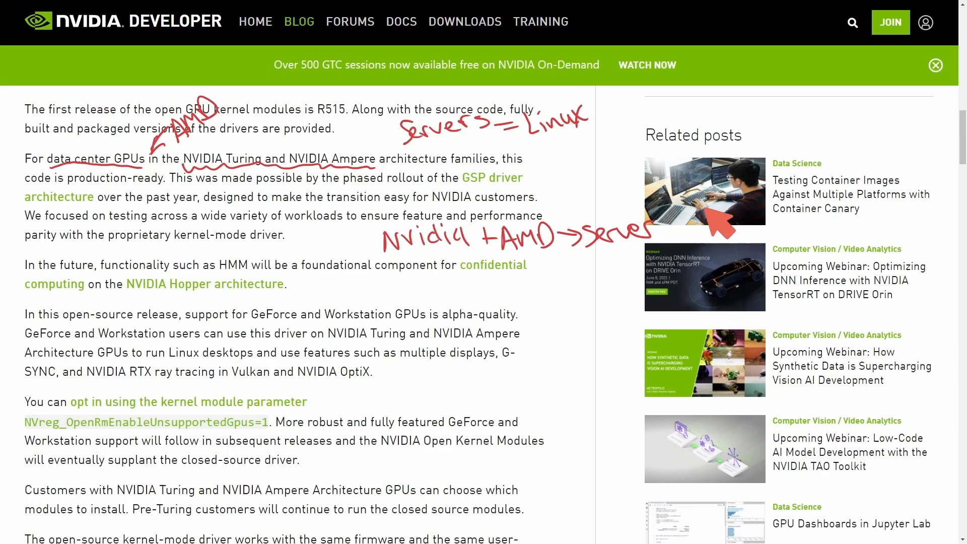
{"action": "mouse_move", "coordinate": [616, 154]}
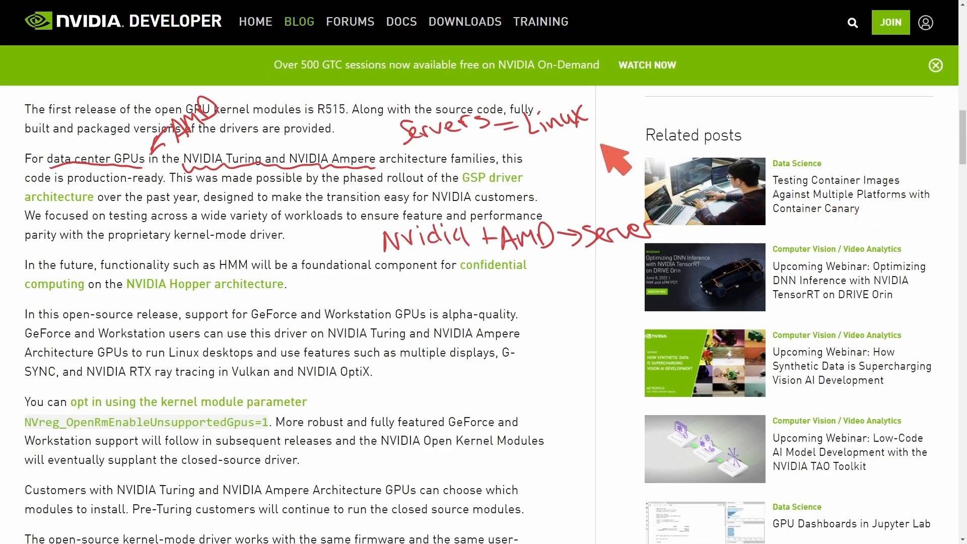
{"action": "mouse_move", "coordinate": [592, 179]}
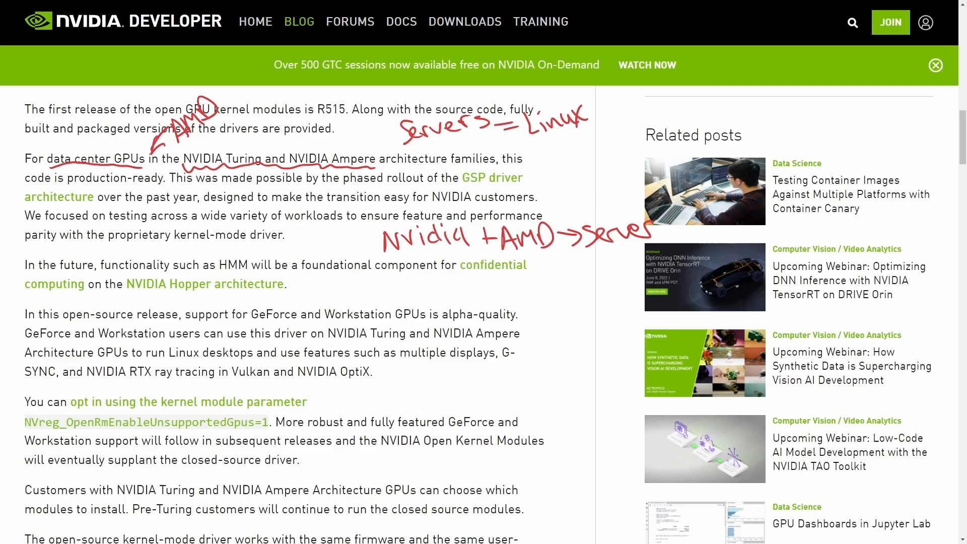
{"action": "mouse_move", "coordinate": [475, 266]}
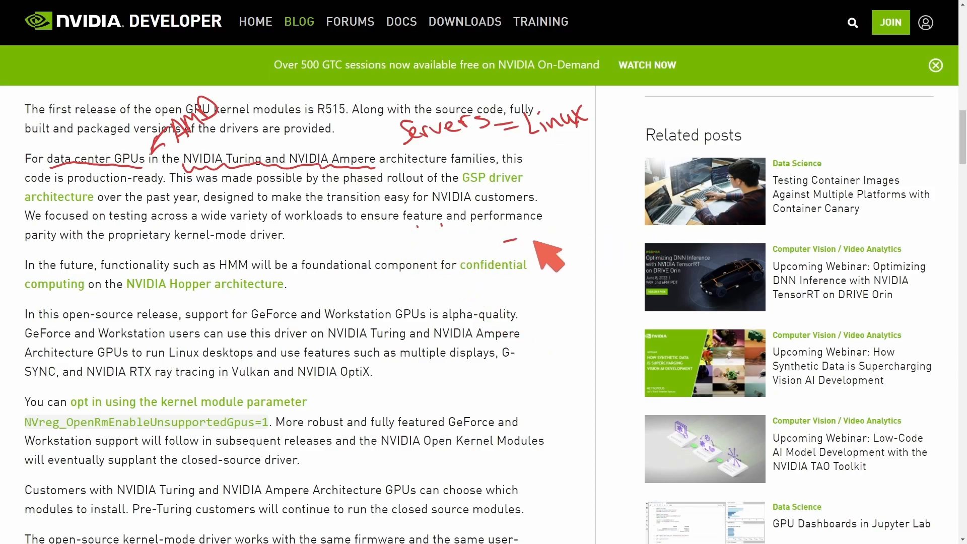
{"action": "mouse_move", "coordinate": [583, 198]}
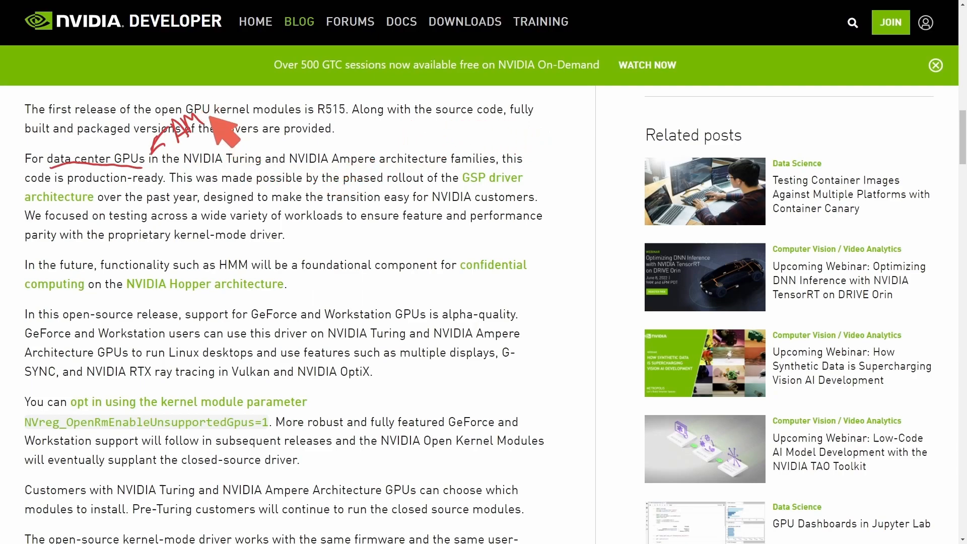
Scroll down to the Installation opt-in section with the installer flowchart
{"action": "scroll", "scroll_direction": "down", "scroll_amount": 3}
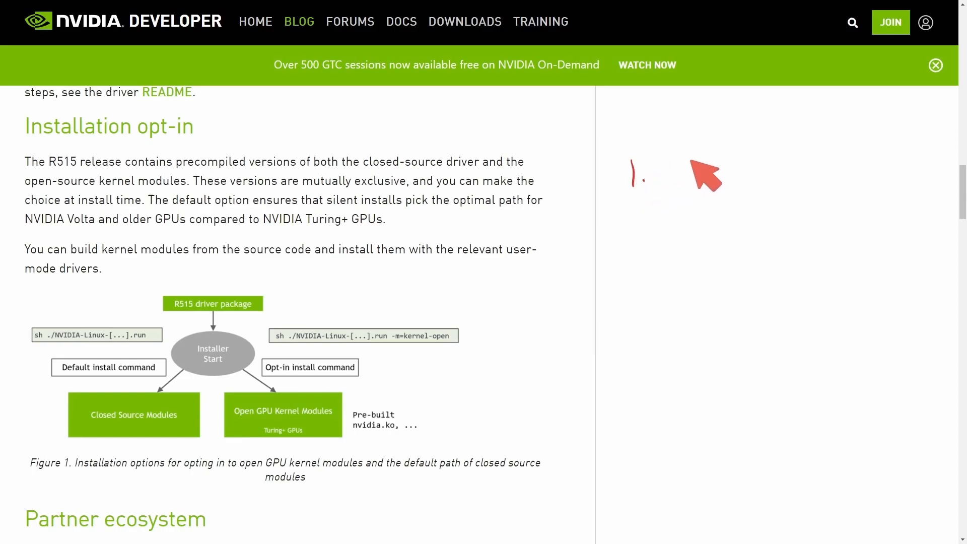
{"action": "mouse_move", "coordinate": [685, 182]}
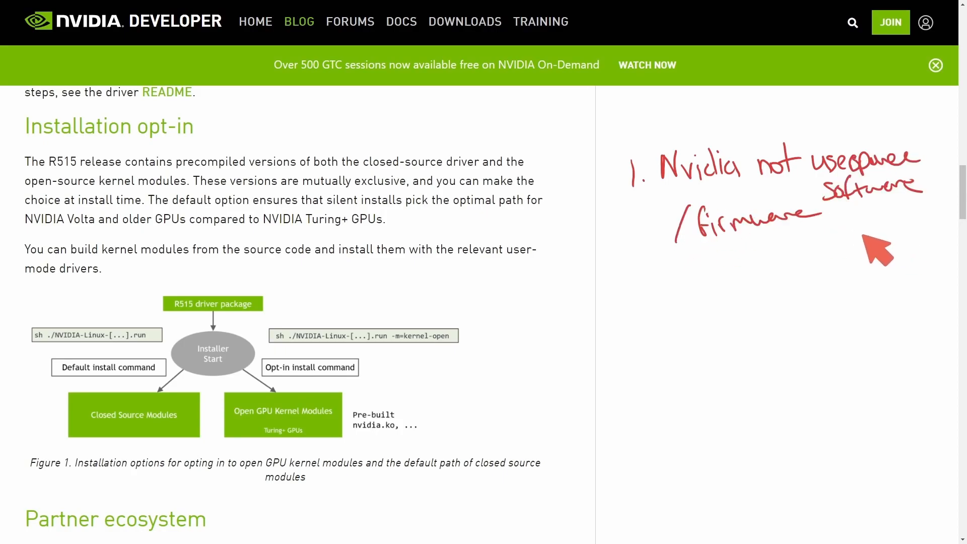
{"action": "mouse_move", "coordinate": [684, 262]}
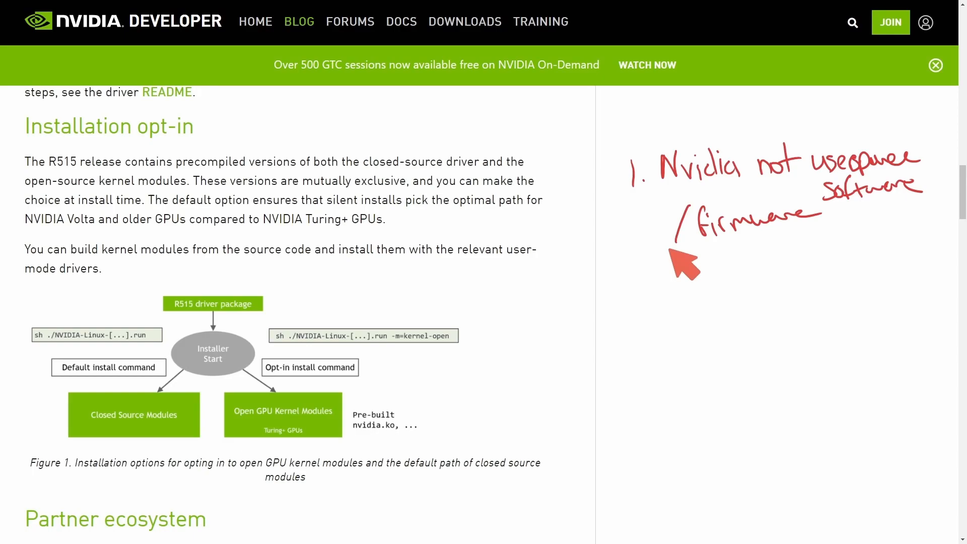
{"action": "mouse_move", "coordinate": [648, 275]}
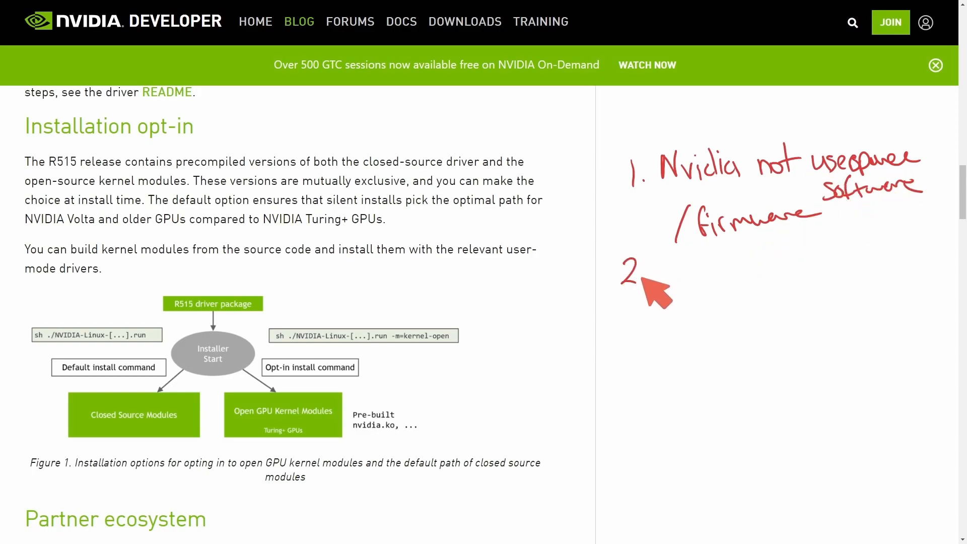
{"action": "mouse_move", "coordinate": [682, 302]}
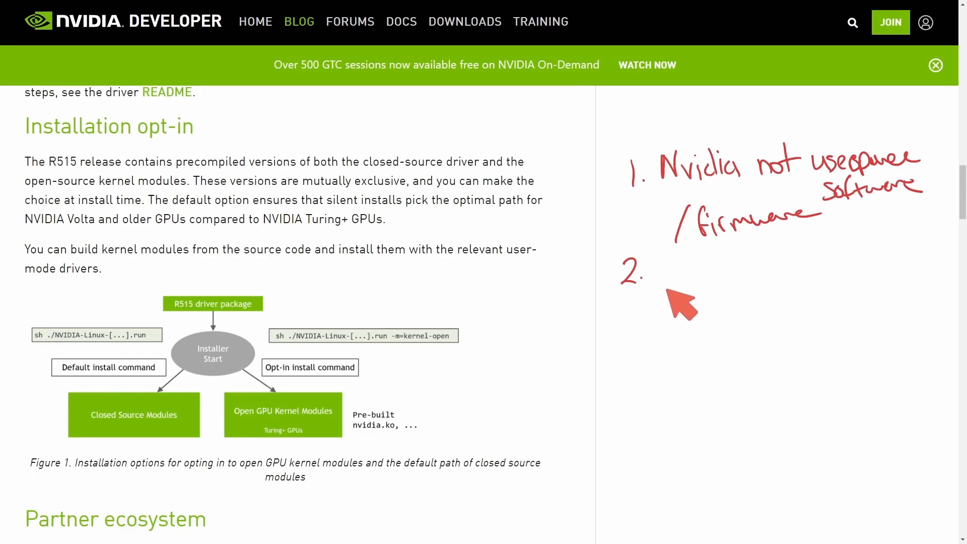
{"action": "mouse_move", "coordinate": [690, 296]}
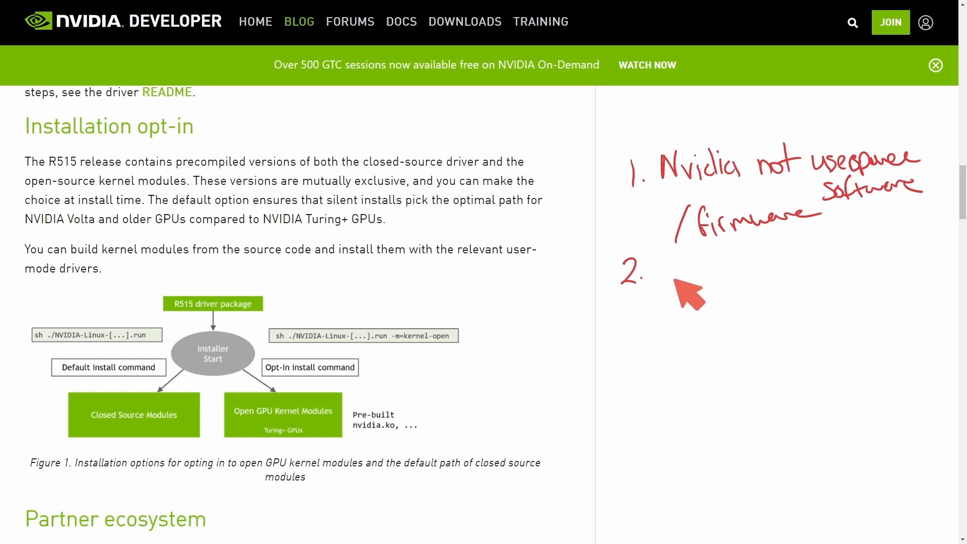
{"action": "mouse_move", "coordinate": [694, 284]}
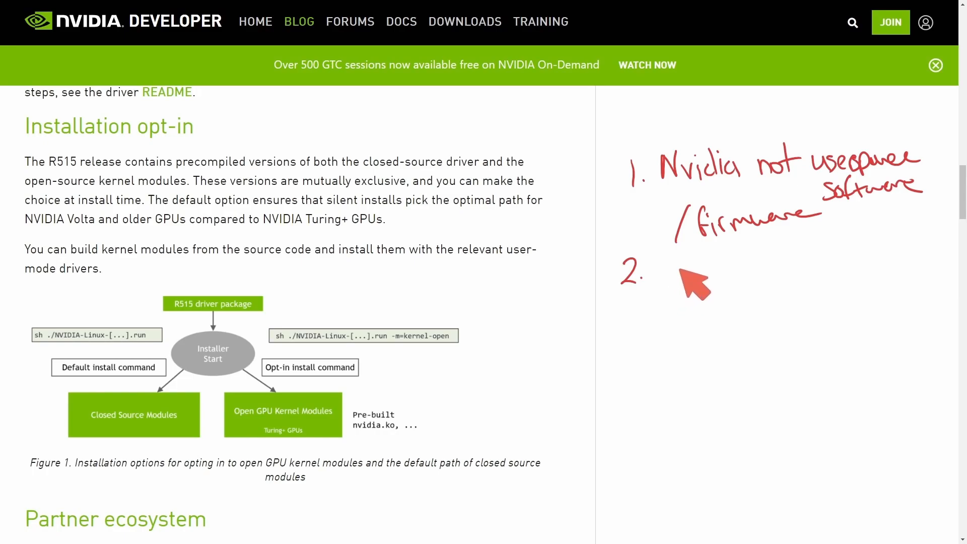
{"action": "mouse_move", "coordinate": [690, 291]}
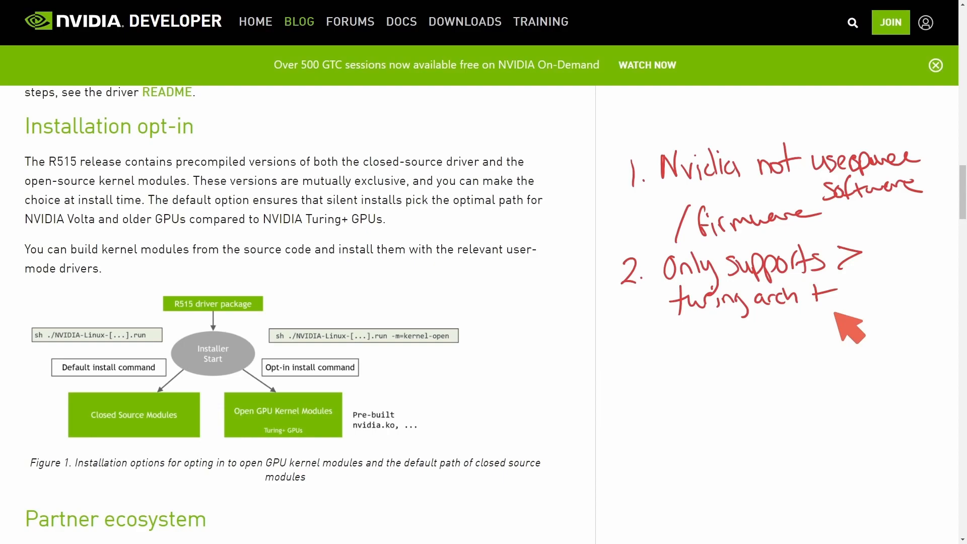
{"action": "mouse_move", "coordinate": [698, 349]}
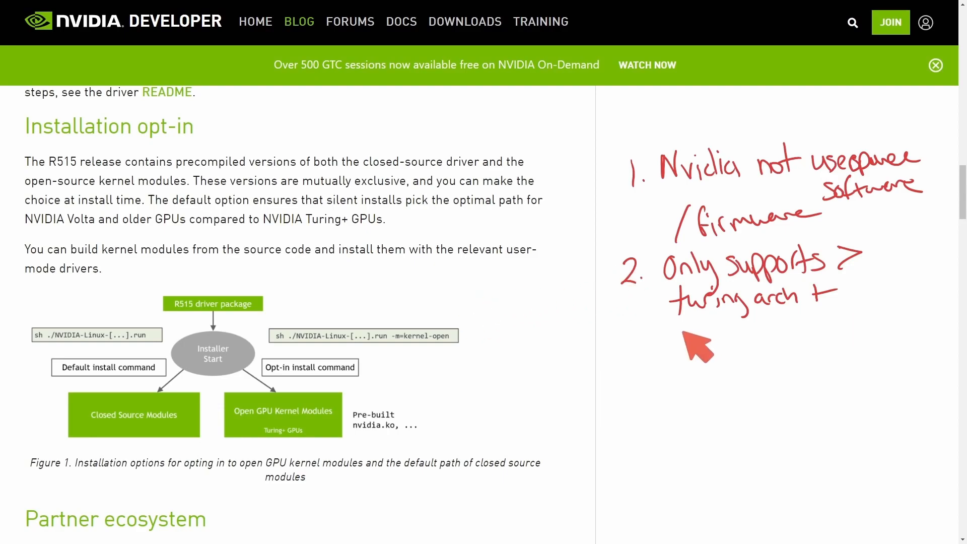
{"action": "mouse_move", "coordinate": [698, 352]}
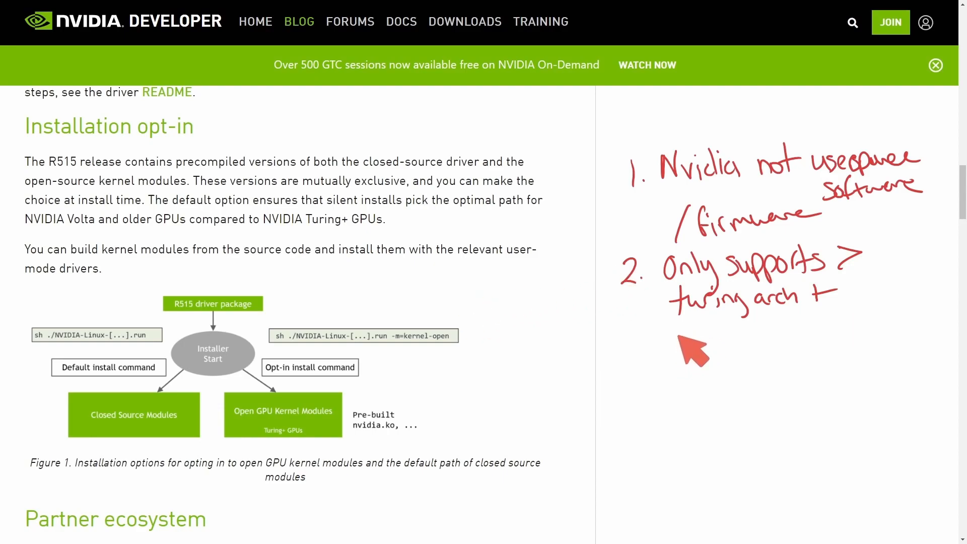
{"action": "mouse_move", "coordinate": [670, 346]}
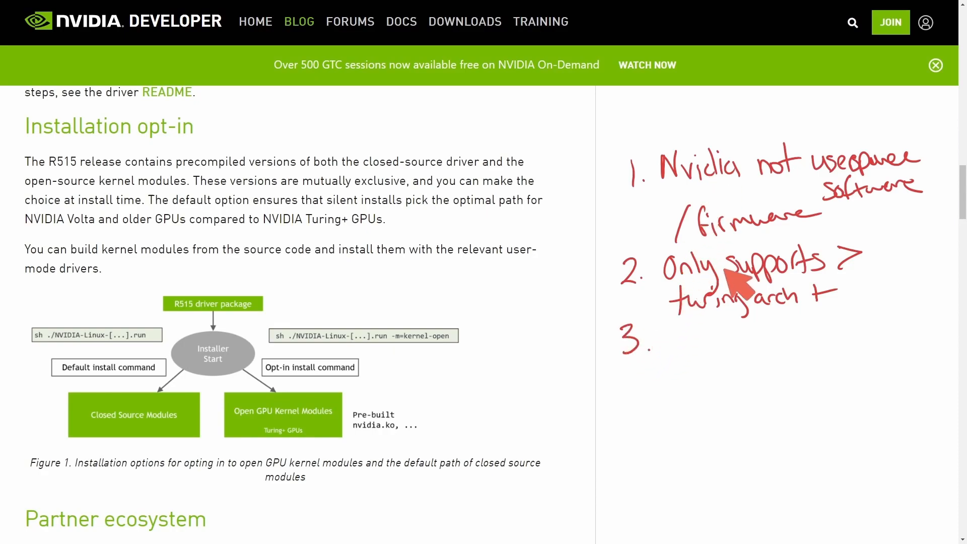
{"action": "mouse_move", "coordinate": [695, 356]}
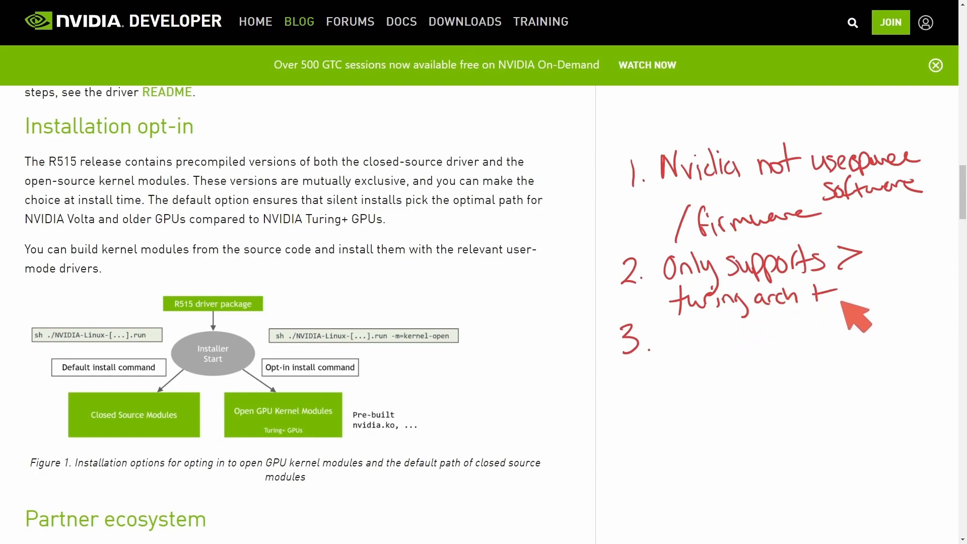
{"action": "mouse_move", "coordinate": [701, 379]}
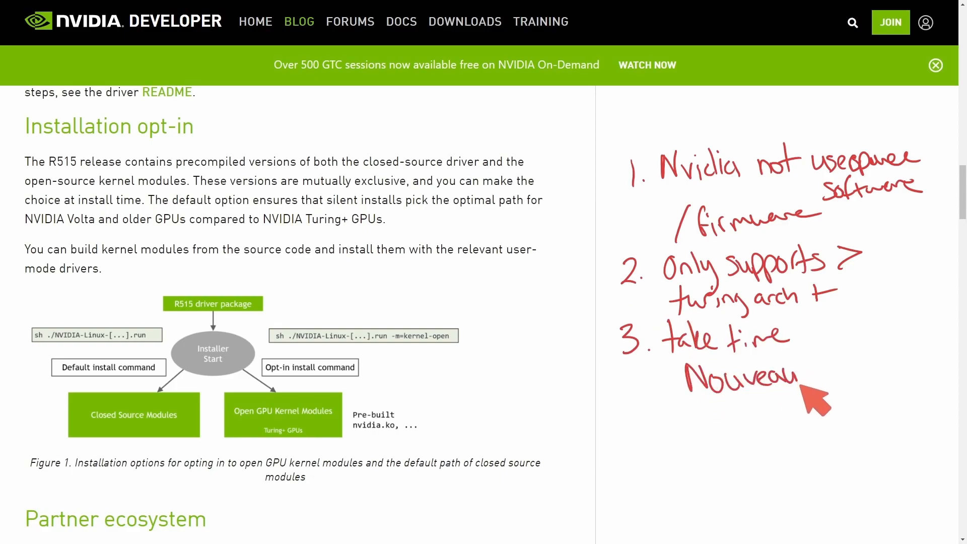
{"action": "mouse_move", "coordinate": [793, 410]}
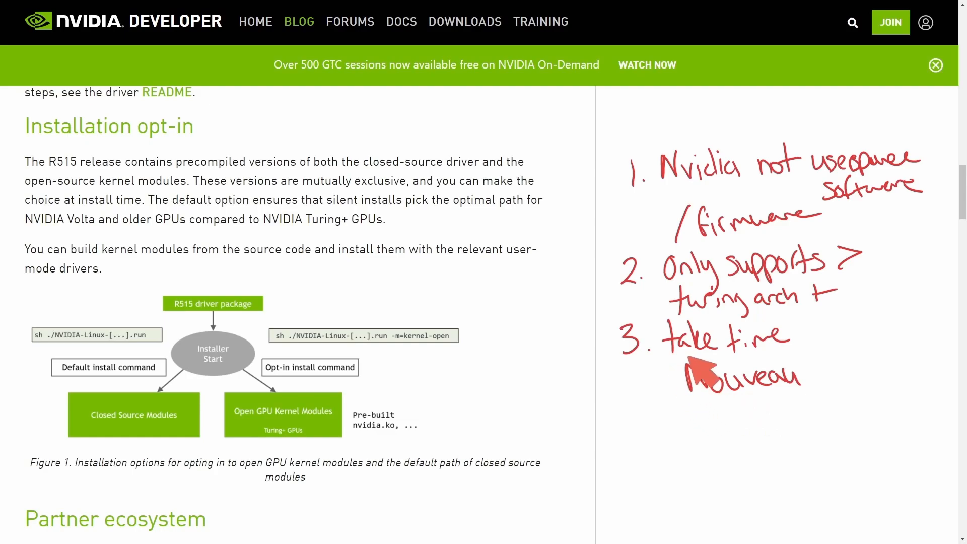
{"action": "mouse_move", "coordinate": [823, 410]}
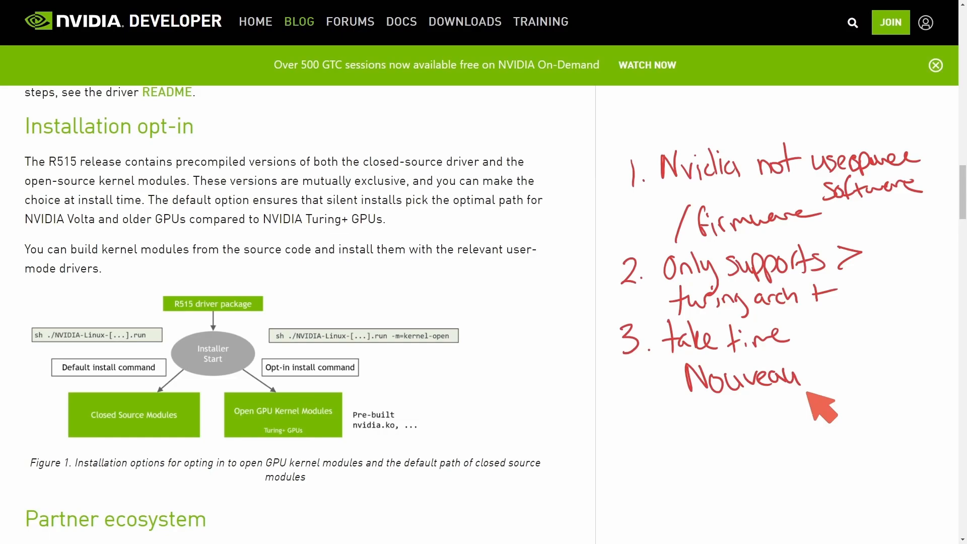
{"action": "mouse_move", "coordinate": [863, 425]}
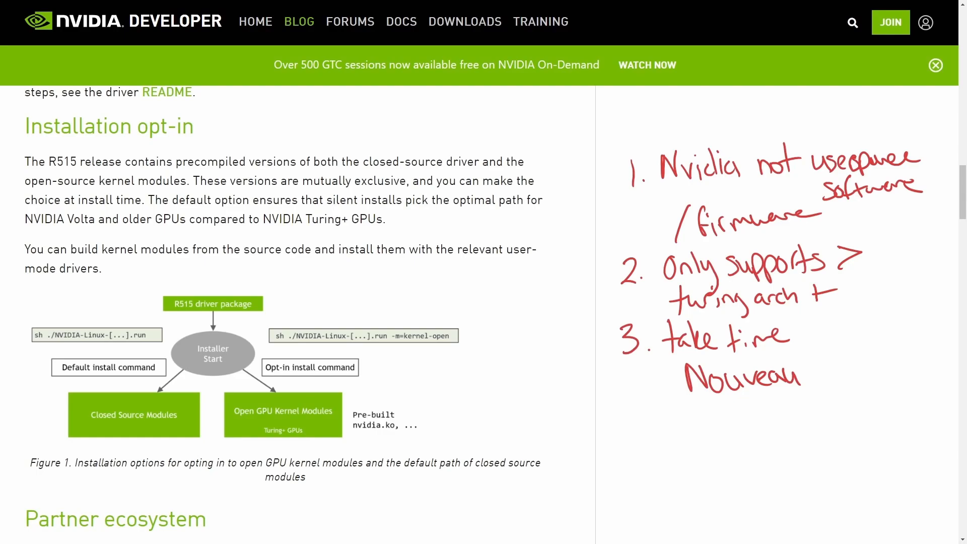
{"action": "mouse_move", "coordinate": [43, 157]}
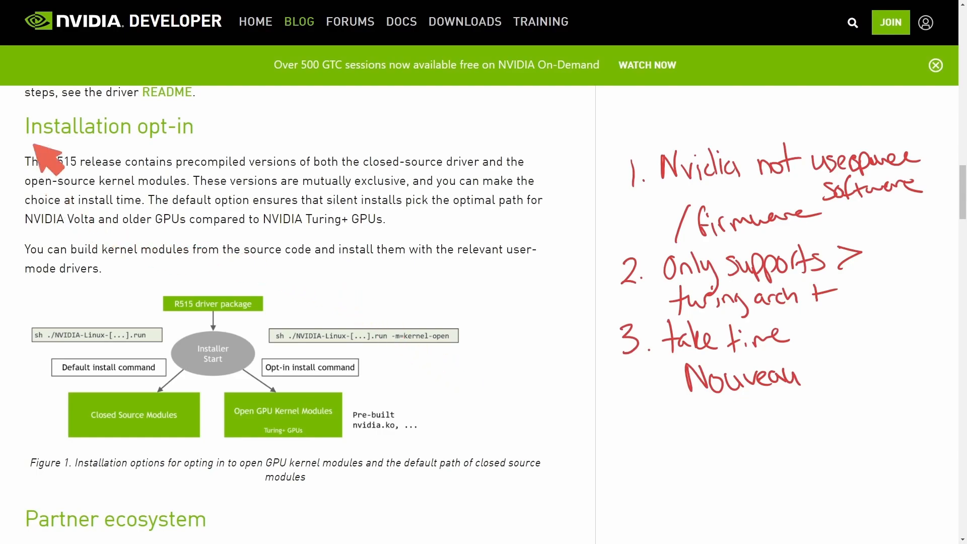
{"action": "mouse_move", "coordinate": [82, 188]}
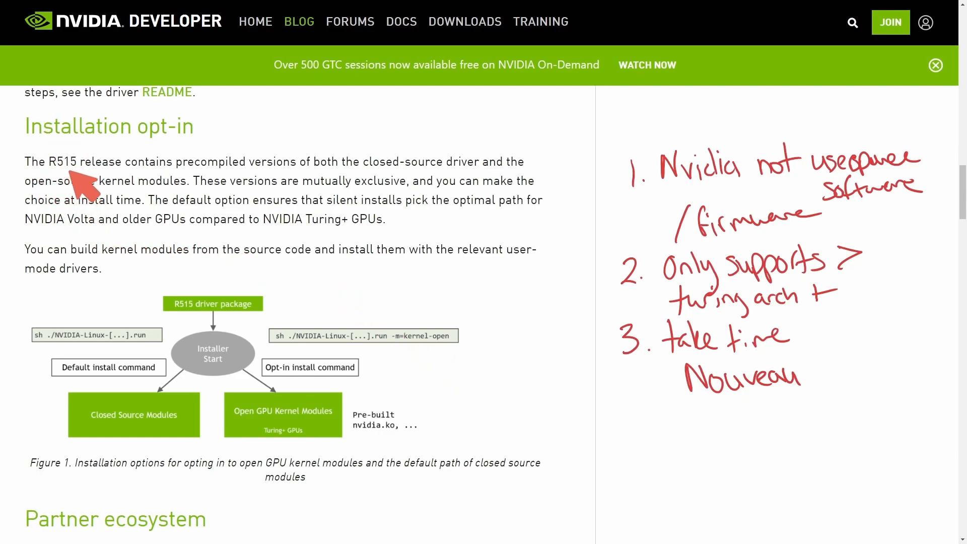
{"action": "mouse_move", "coordinate": [302, 185]}
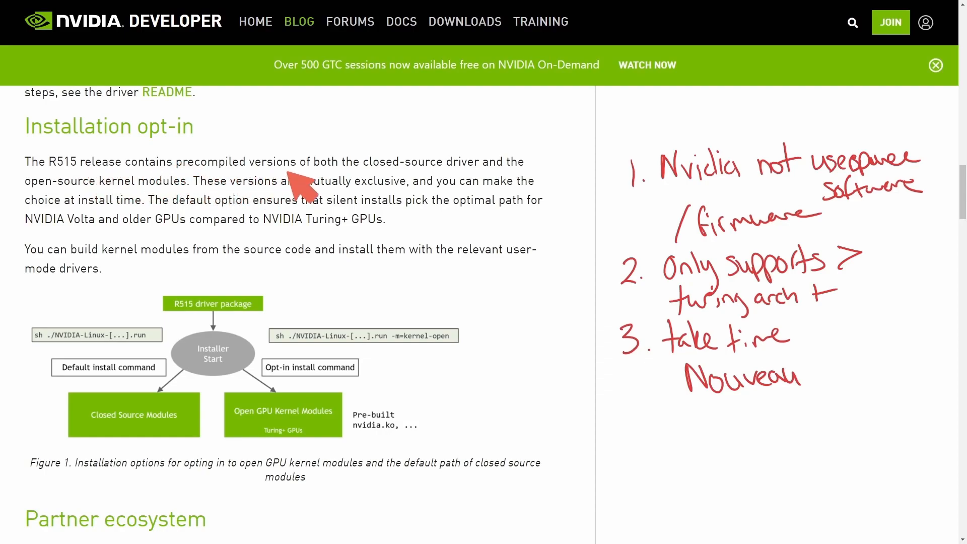
{"action": "mouse_move", "coordinate": [527, 182]}
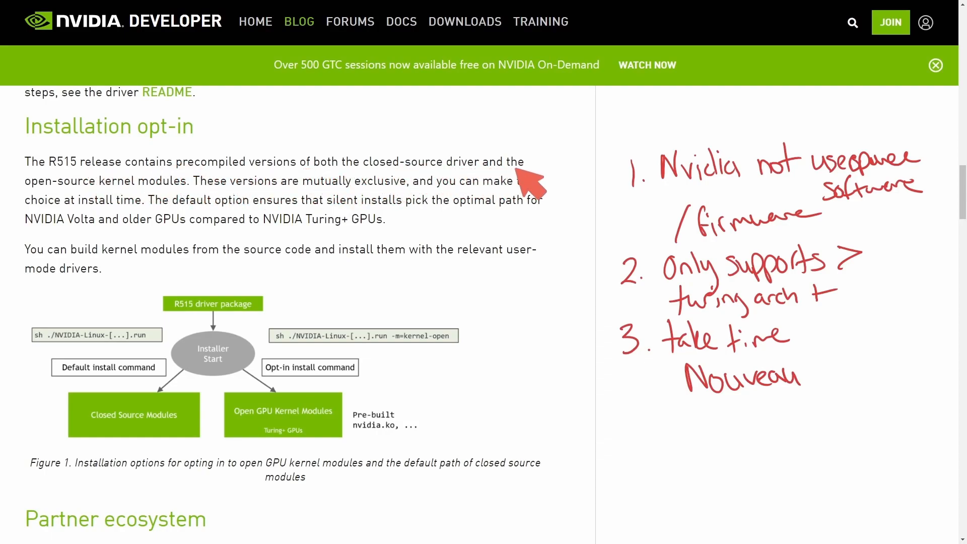
{"action": "mouse_move", "coordinate": [246, 209]}
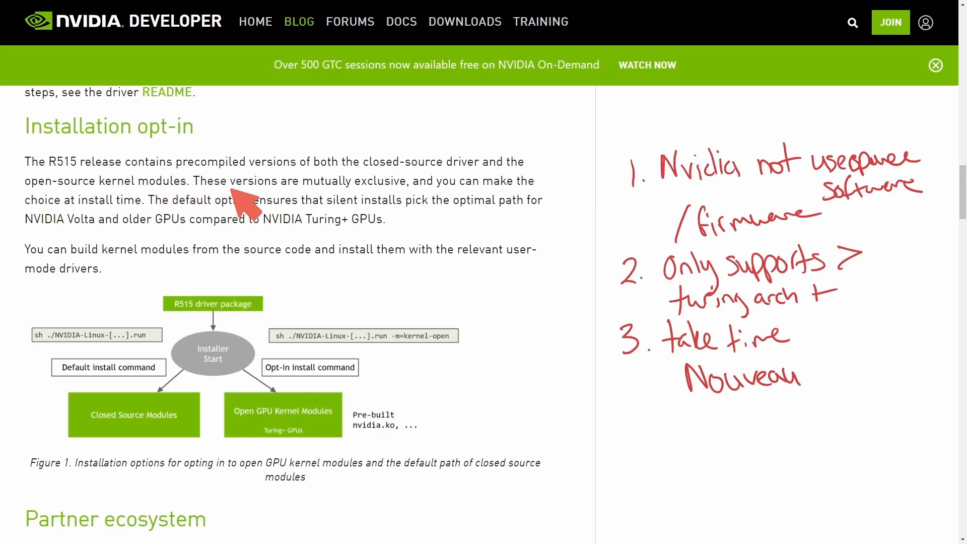
{"action": "mouse_move", "coordinate": [460, 207]}
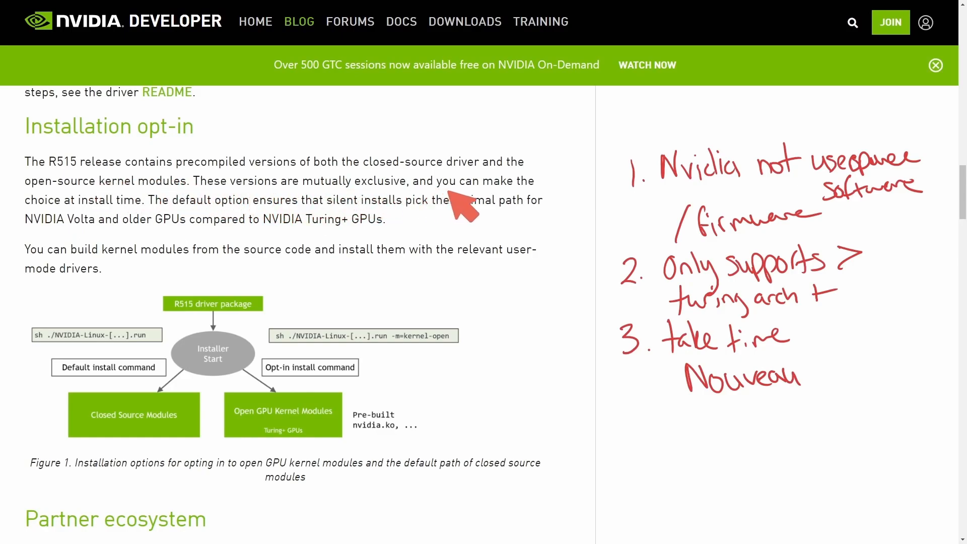
{"action": "mouse_move", "coordinate": [167, 209]}
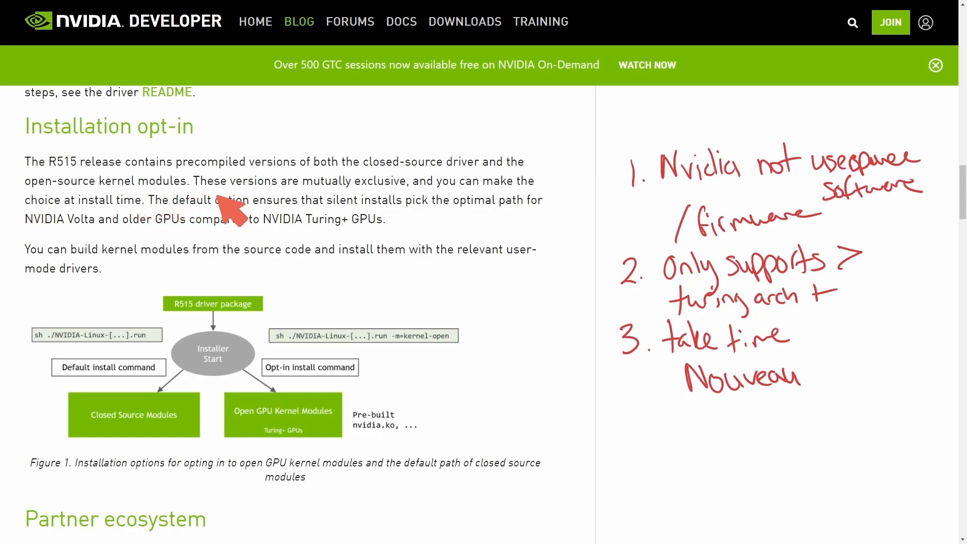
{"action": "mouse_move", "coordinate": [459, 222]}
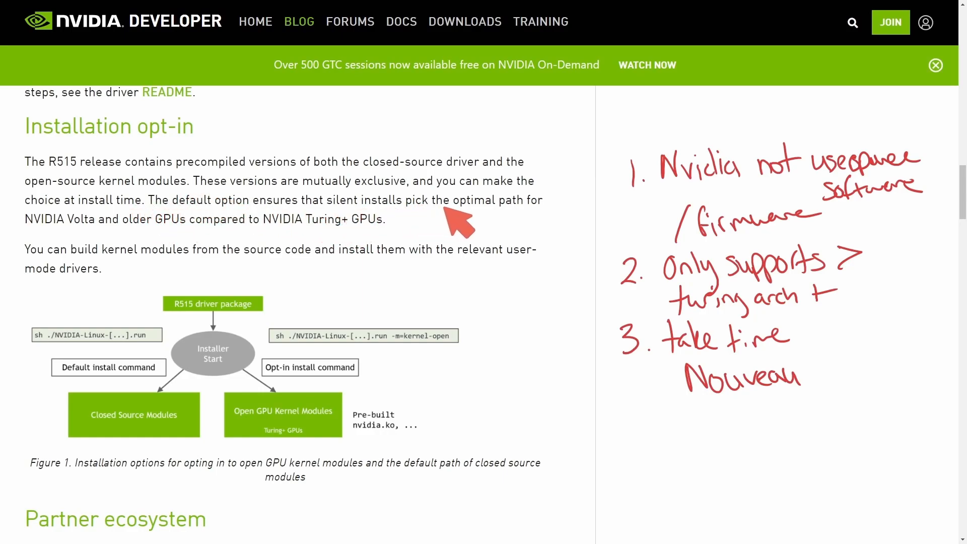
{"action": "mouse_move", "coordinate": [135, 264]}
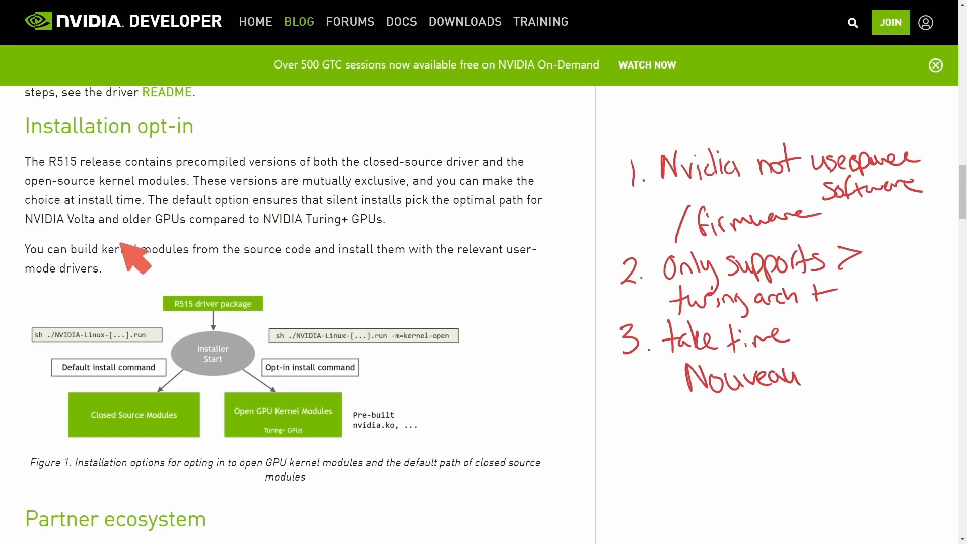
{"action": "mouse_move", "coordinate": [247, 241]}
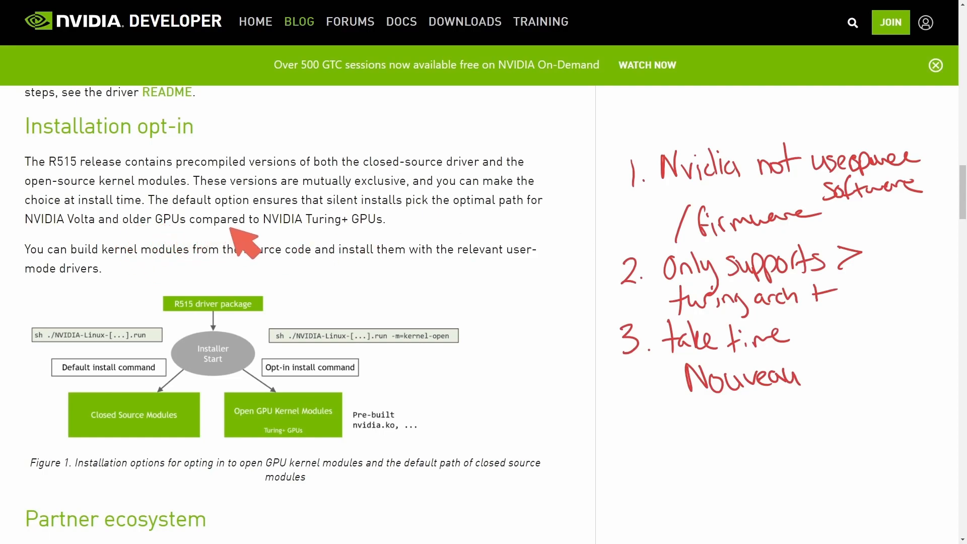
{"action": "mouse_move", "coordinate": [385, 253]}
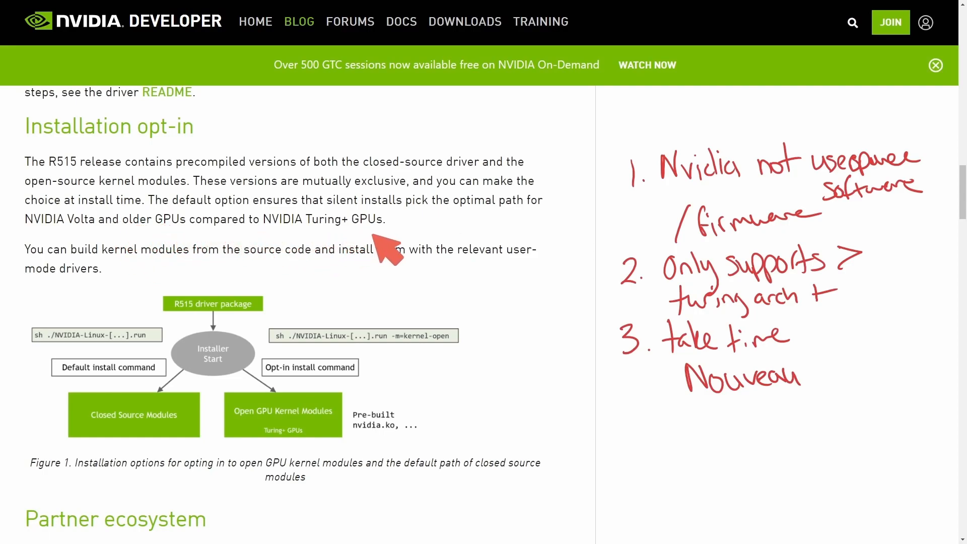
{"action": "mouse_move", "coordinate": [364, 281]}
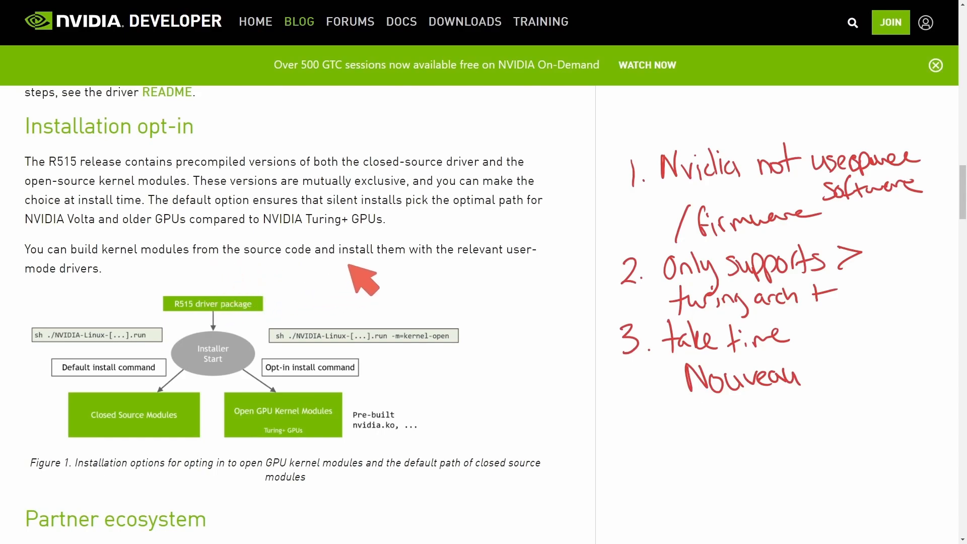
{"action": "mouse_move", "coordinate": [15, 314]}
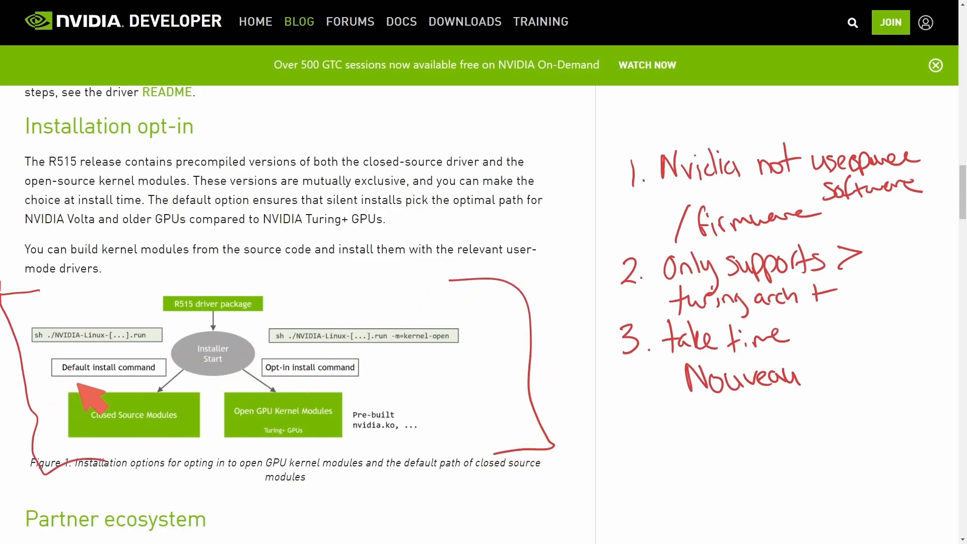
{"action": "mouse_move", "coordinate": [217, 435]}
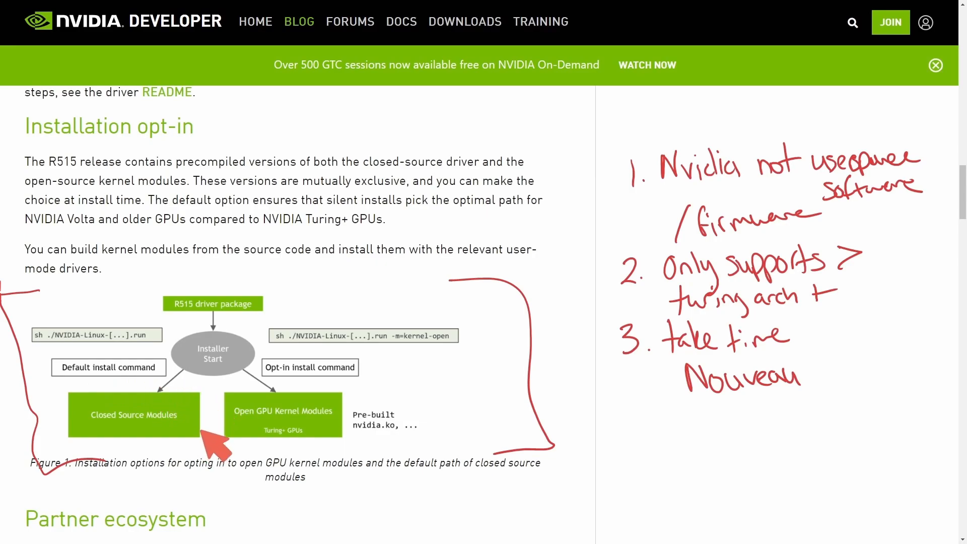
{"action": "mouse_move", "coordinate": [111, 438]}
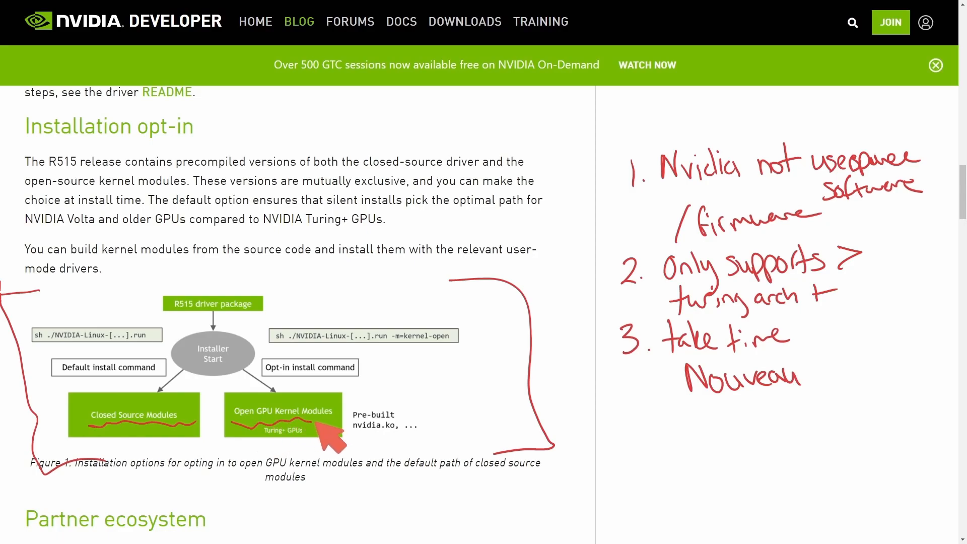
{"action": "mouse_move", "coordinate": [283, 451]}
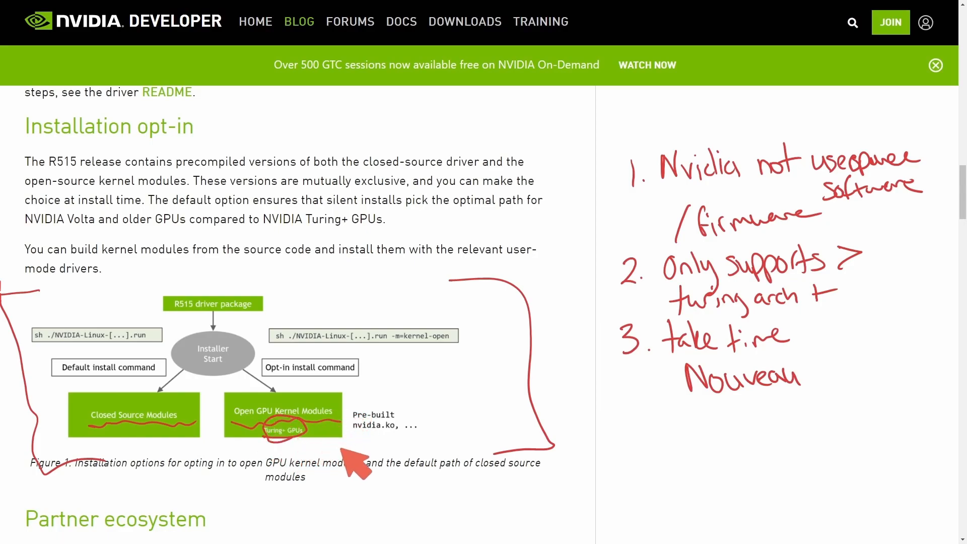
{"action": "mouse_move", "coordinate": [333, 457]}
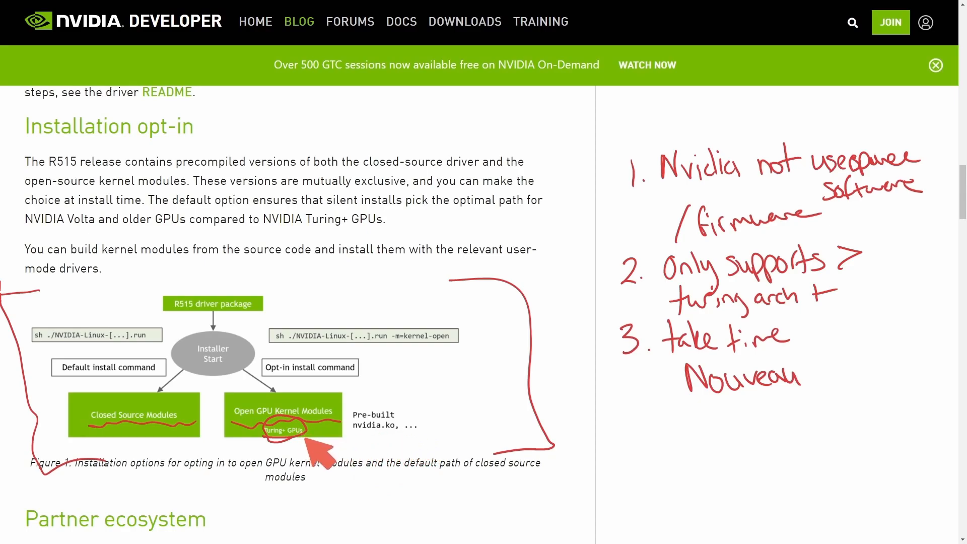
{"action": "mouse_move", "coordinate": [346, 370]}
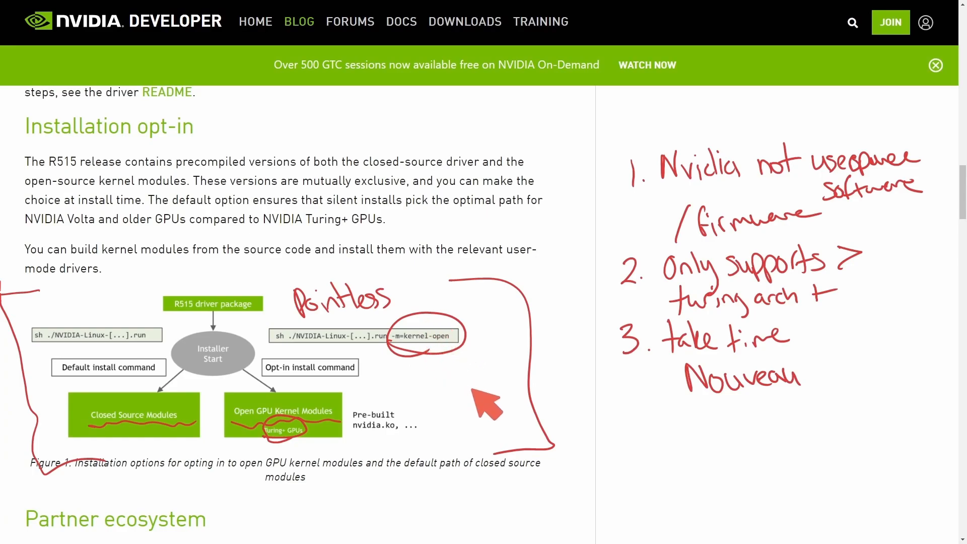
{"action": "mouse_move", "coordinate": [447, 460]}
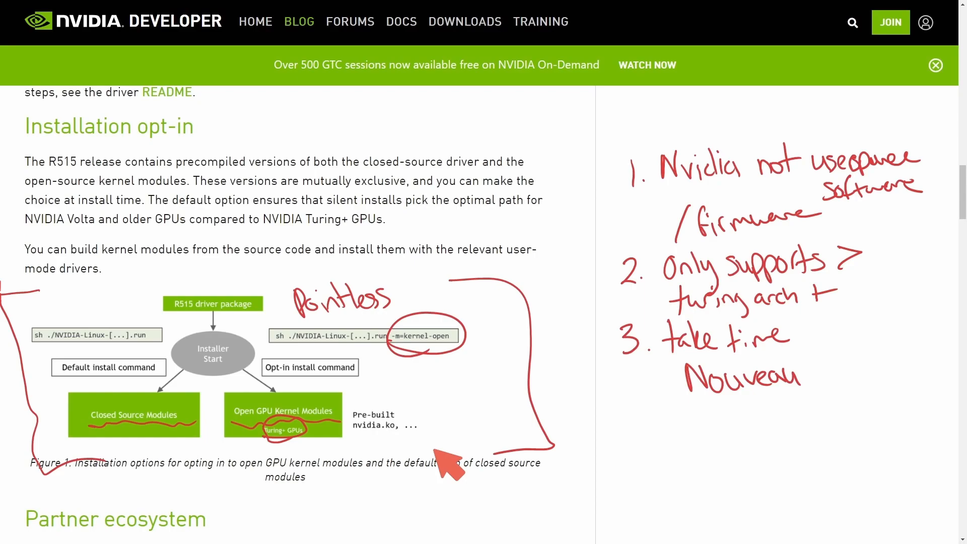
{"action": "mouse_move", "coordinate": [447, 466]}
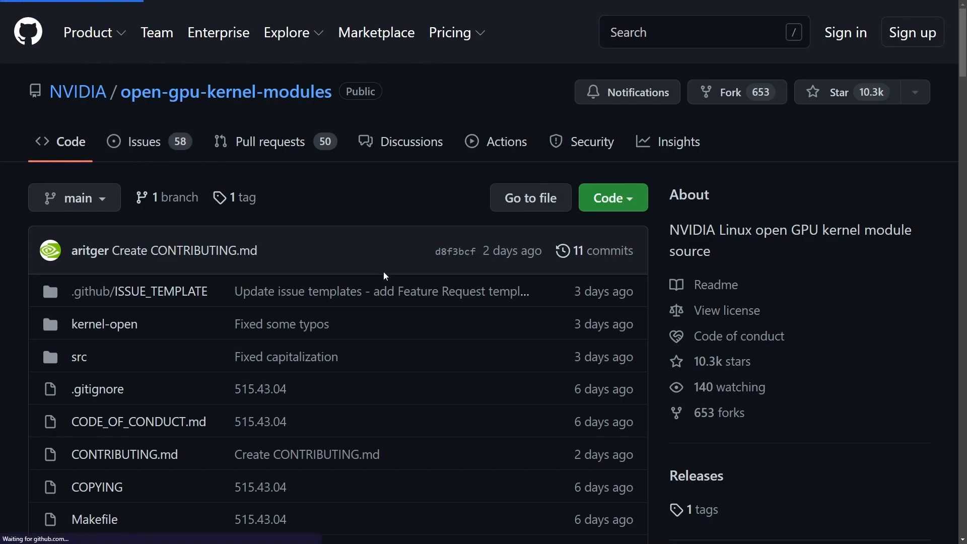
Open the open-gpu-kernel-modules Issues tab showing 58 open and 32 closed
{"action": "left_click", "coordinate": [145, 141]}
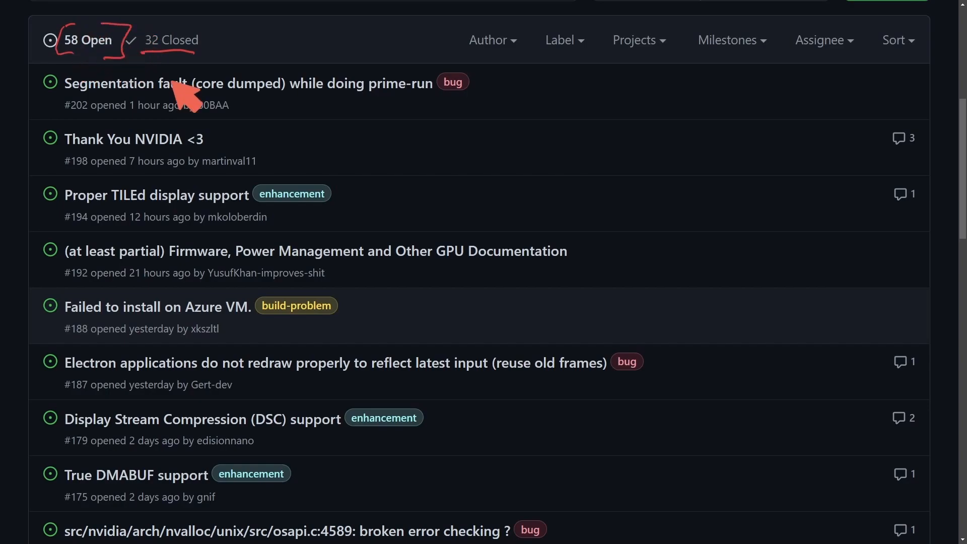
{"action": "mouse_move", "coordinate": [290, 198]}
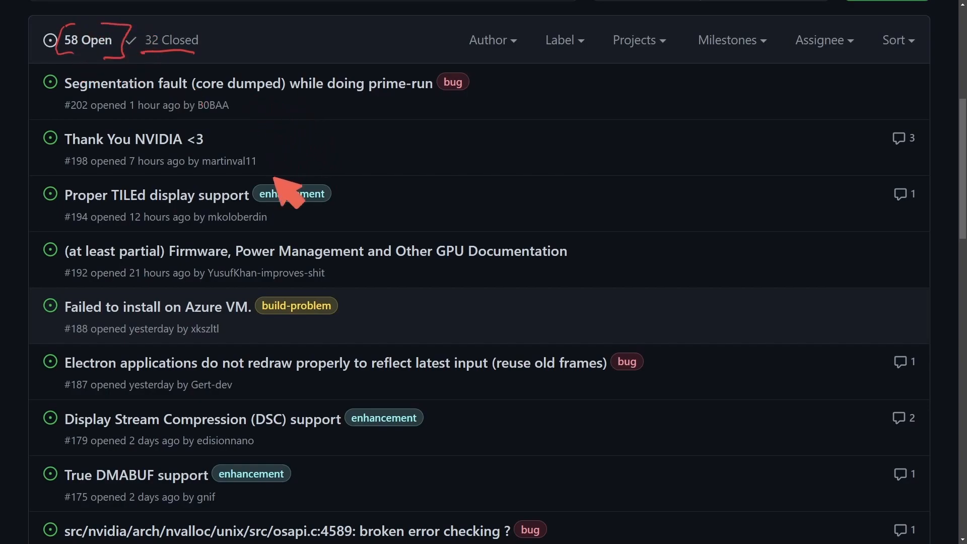
{"action": "mouse_move", "coordinate": [311, 256]}
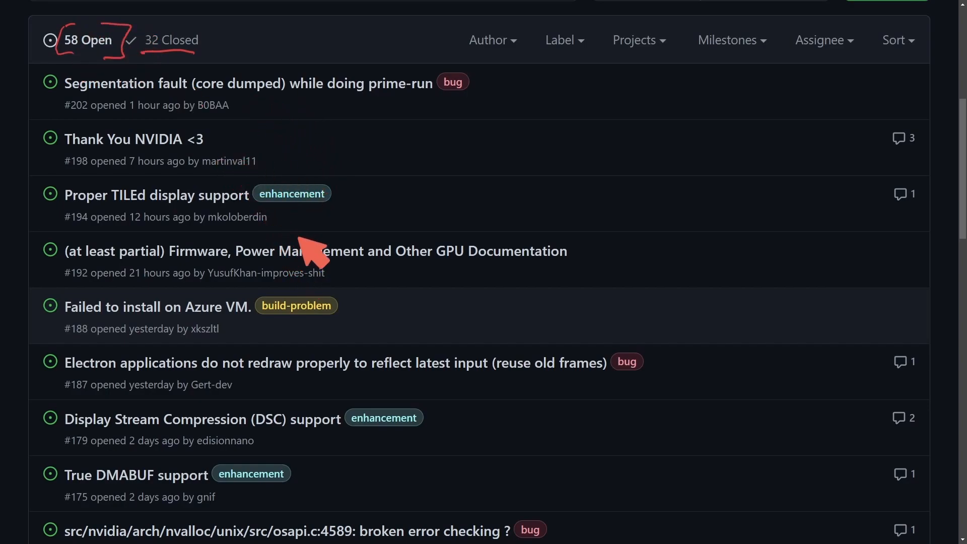
{"action": "mouse_move", "coordinate": [358, 327]}
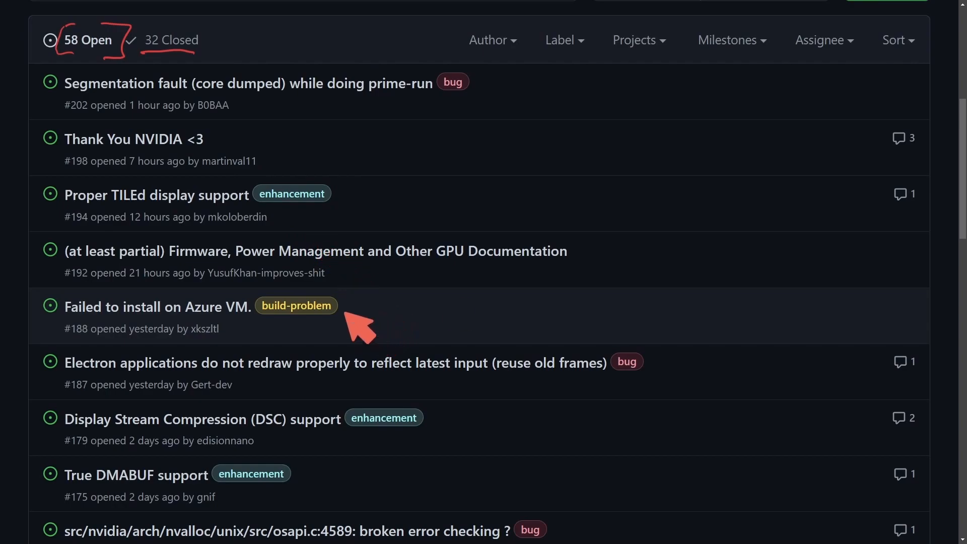
{"action": "mouse_move", "coordinate": [500, 314]}
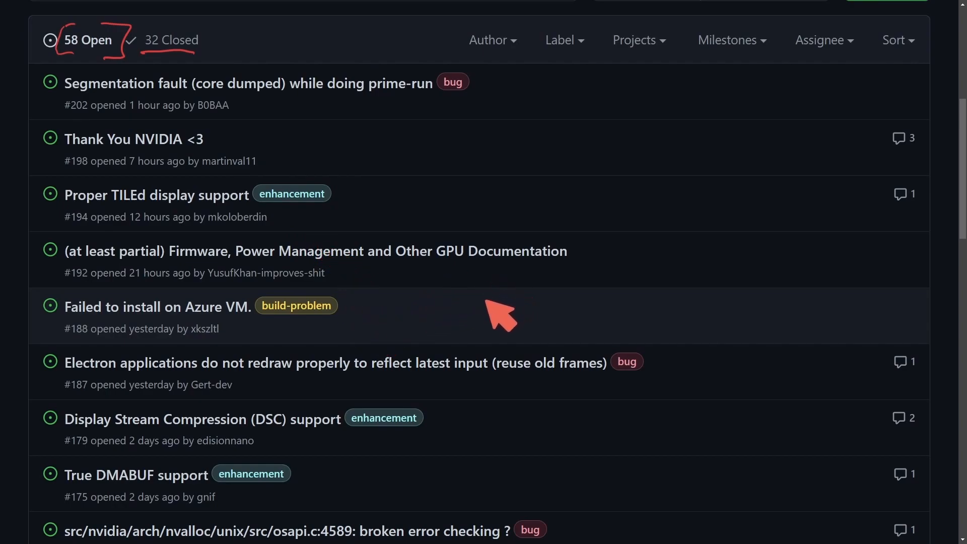
{"action": "mouse_move", "coordinate": [453, 250]}
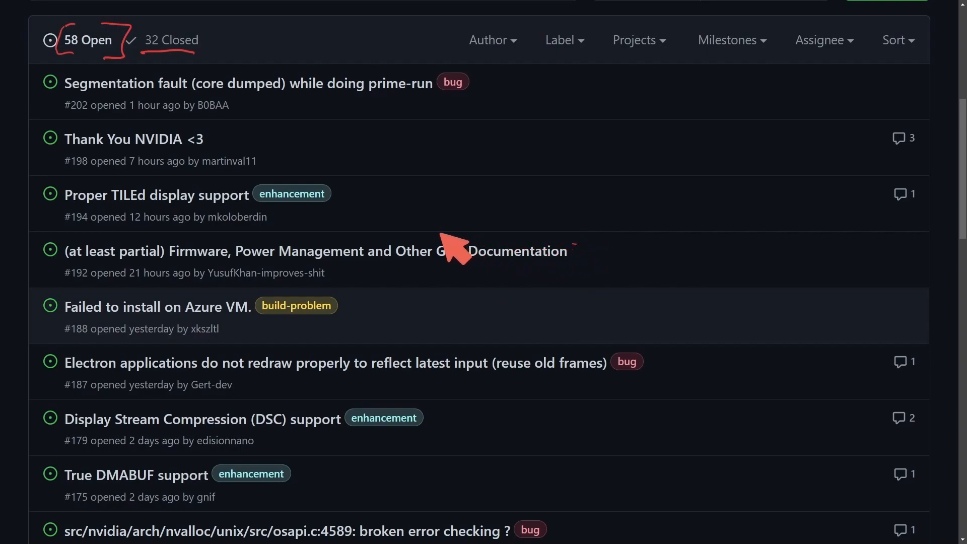
{"action": "mouse_move", "coordinate": [531, 370]}
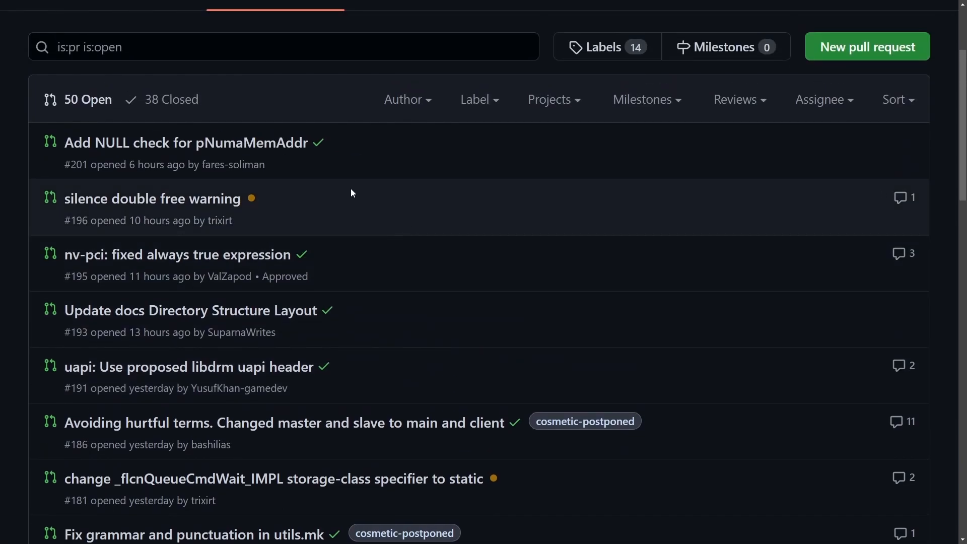
Scroll through the 50 open pull requests and return to the top of the list
{"action": "scroll", "scroll_direction": "down", "scroll_amount": 3}
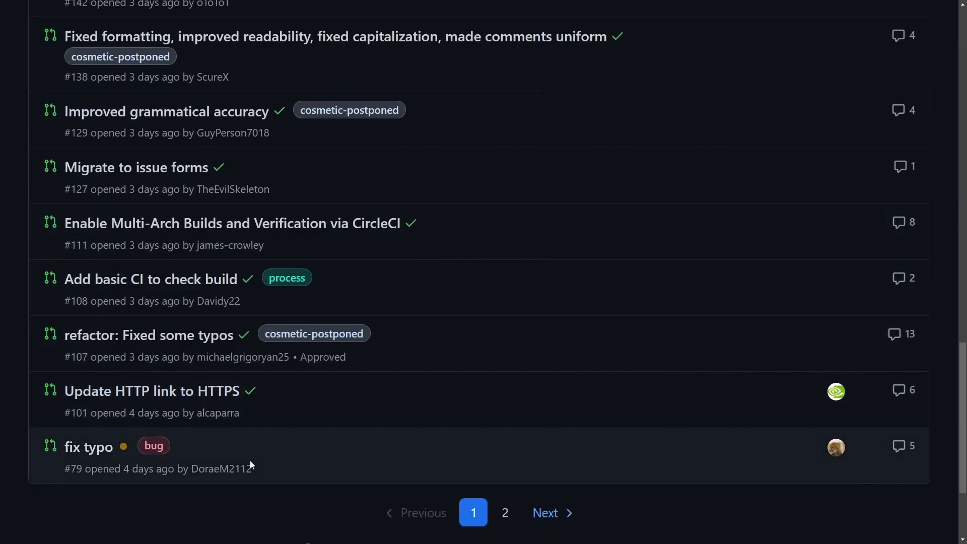
{"action": "scroll", "scroll_direction": "up", "scroll_amount": 3}
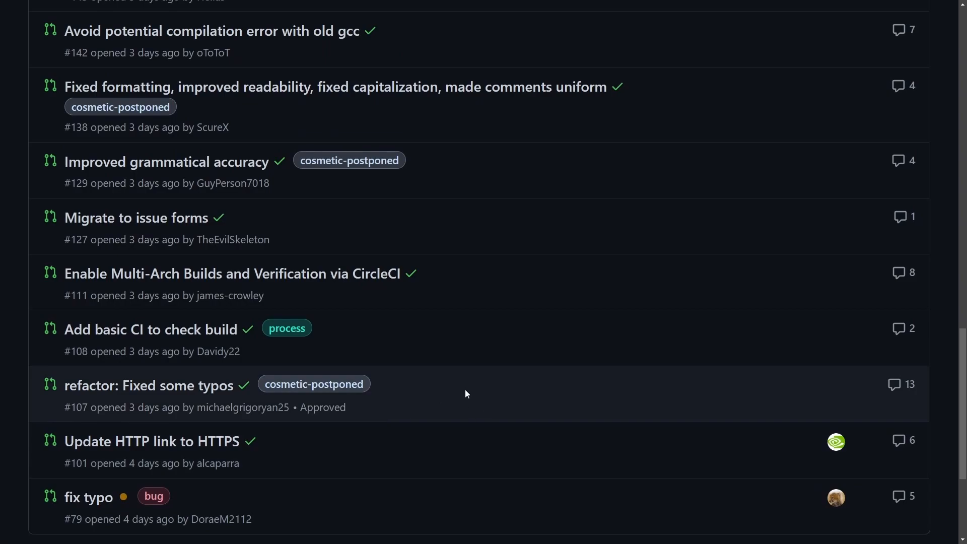
{"action": "scroll", "scroll_direction": "up", "scroll_amount": 3}
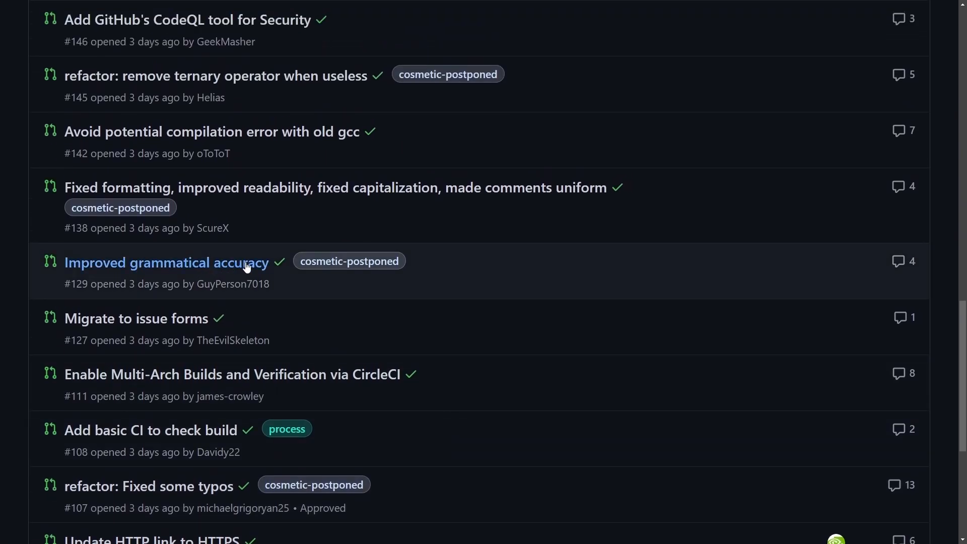
{"action": "scroll", "scroll_direction": "up", "scroll_amount": 3}
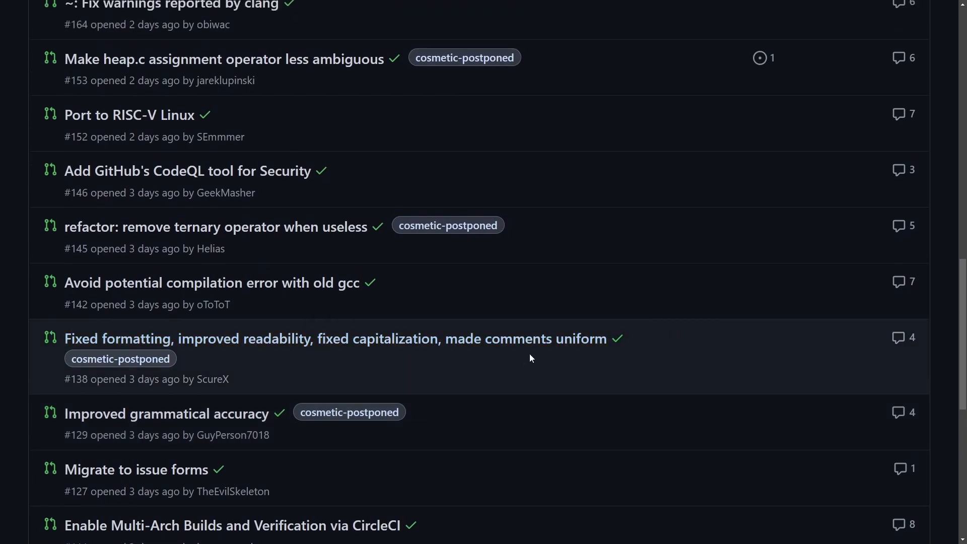
{"action": "scroll", "scroll_direction": "up", "scroll_amount": 3}
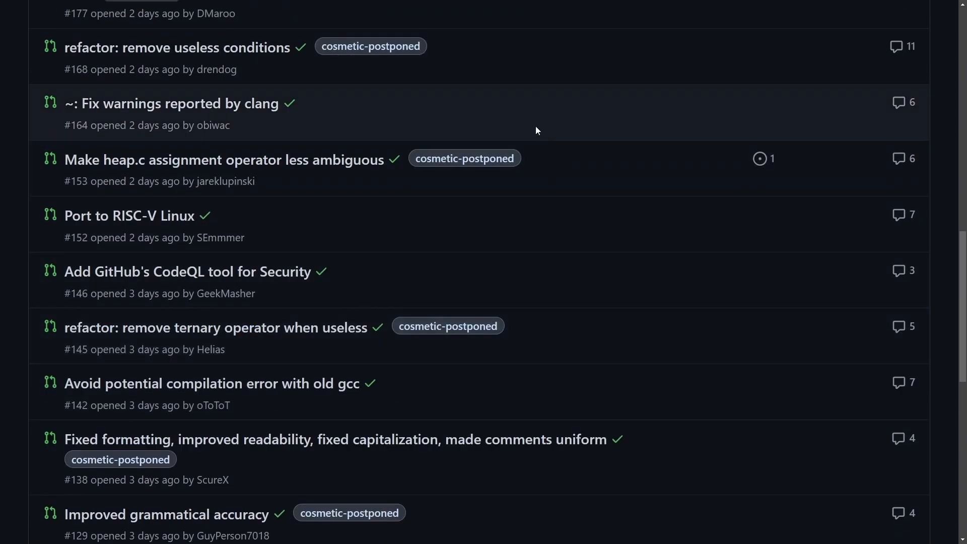
{"action": "mouse_move", "coordinate": [347, 242]}
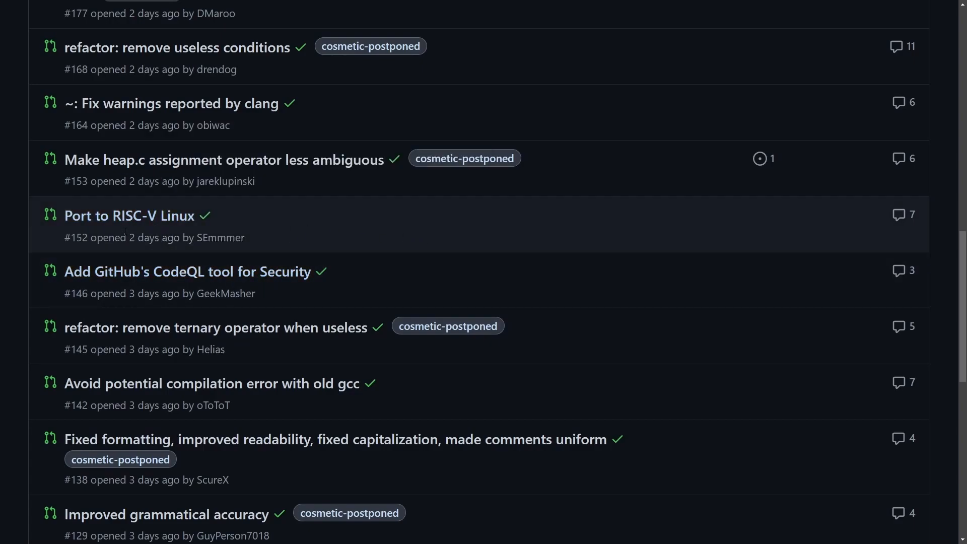
{"action": "scroll", "scroll_direction": "up", "scroll_amount": 3}
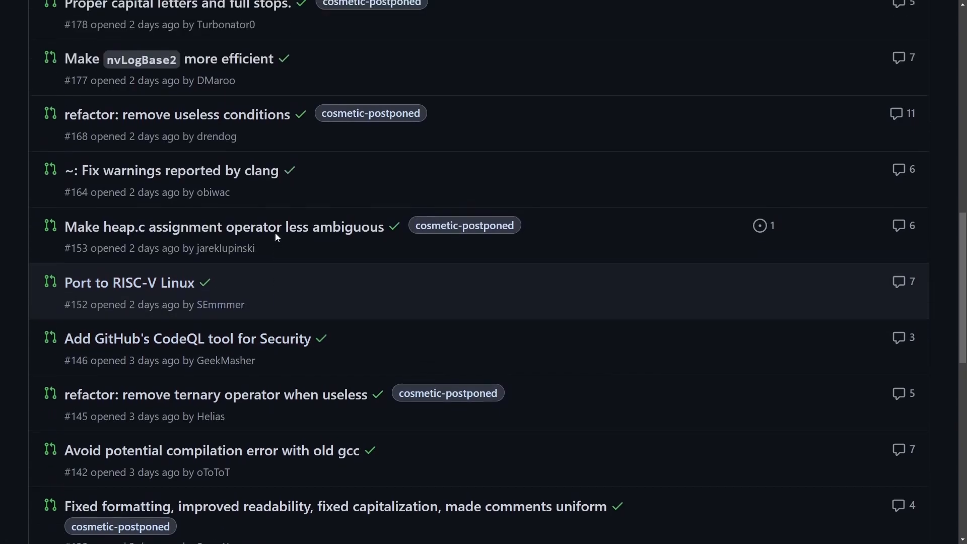
{"action": "scroll", "scroll_direction": "up", "scroll_amount": 3}
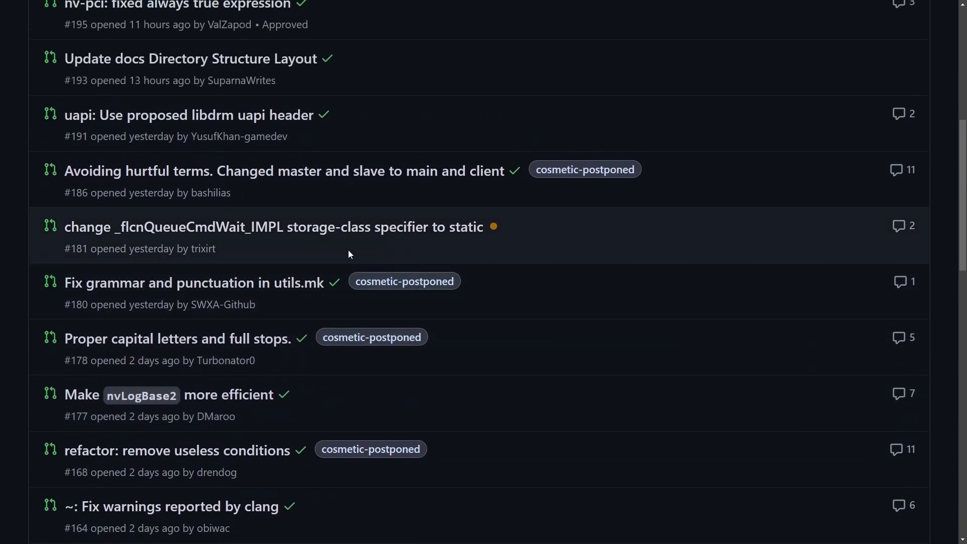
{"action": "scroll", "scroll_direction": "up", "scroll_amount": 3}
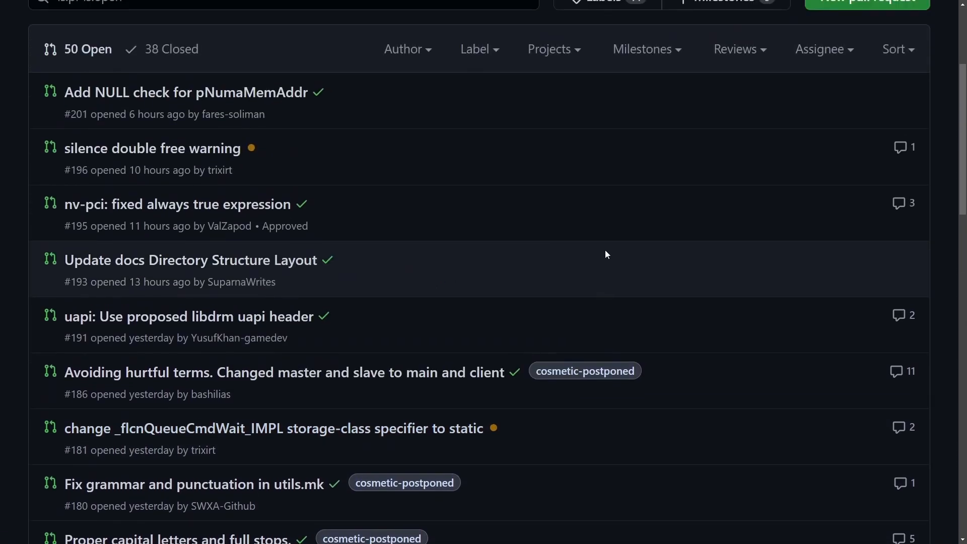